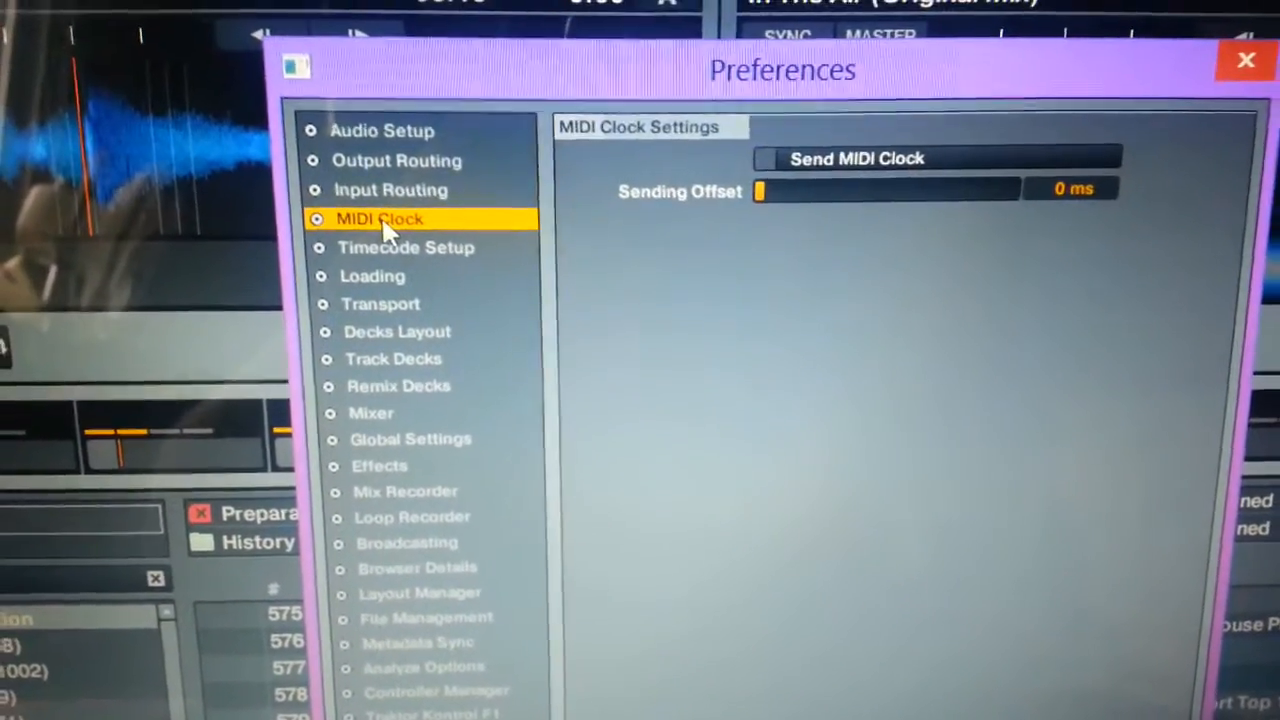
Step: Review the Audio Setup, Output Routing, Input Routing and MIDI Clock preference pages
{"action": "left_click", "coordinate": [382, 130]}
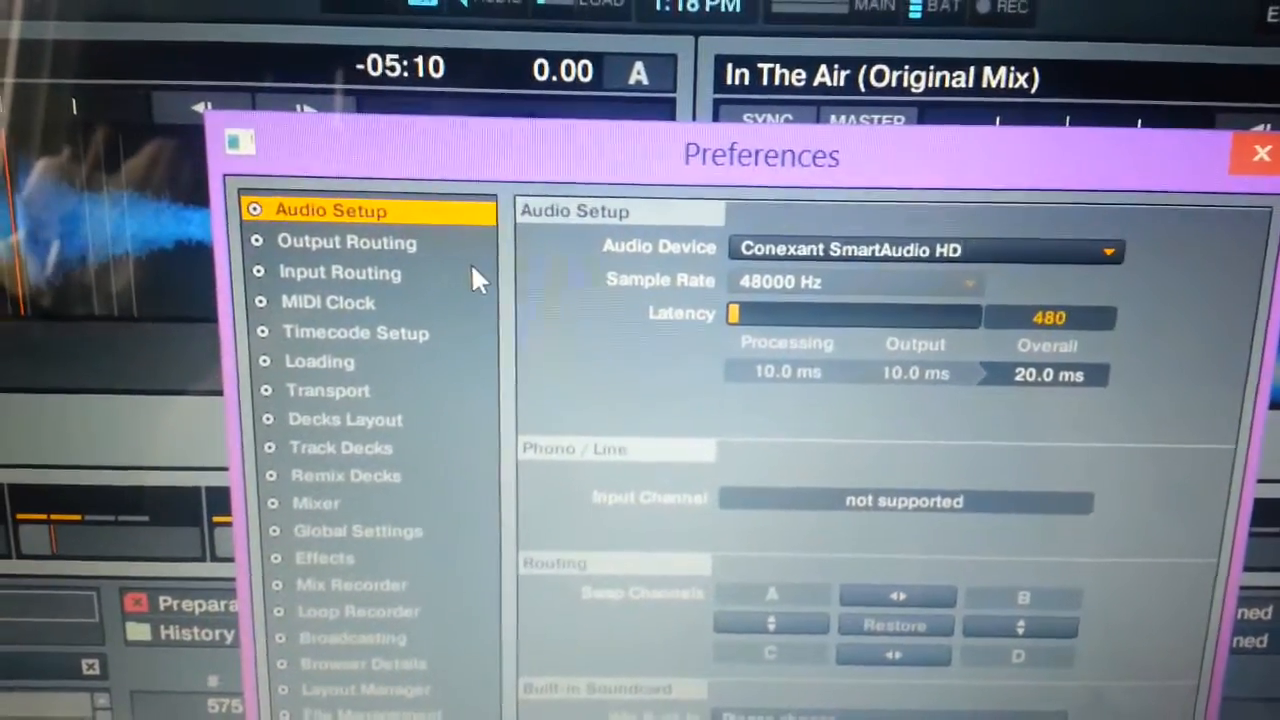
{"action": "left_click", "coordinate": [346, 242]}
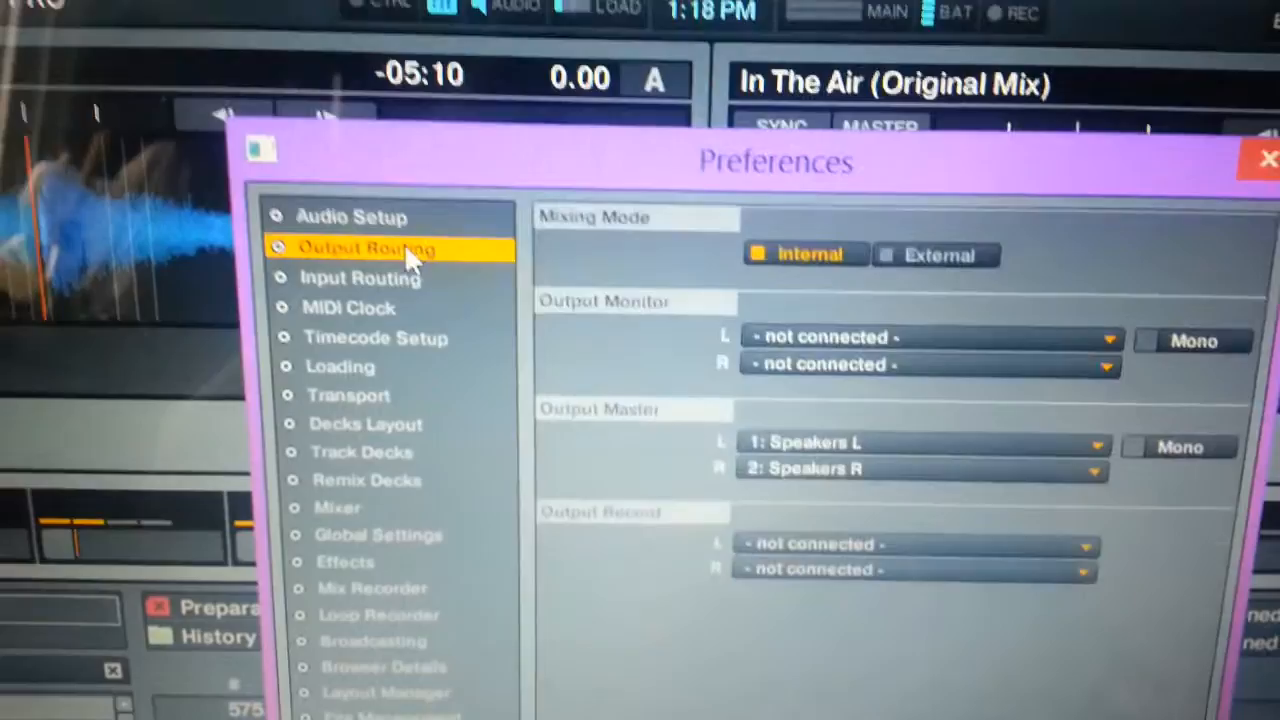
{"action": "left_click", "coordinate": [360, 276]}
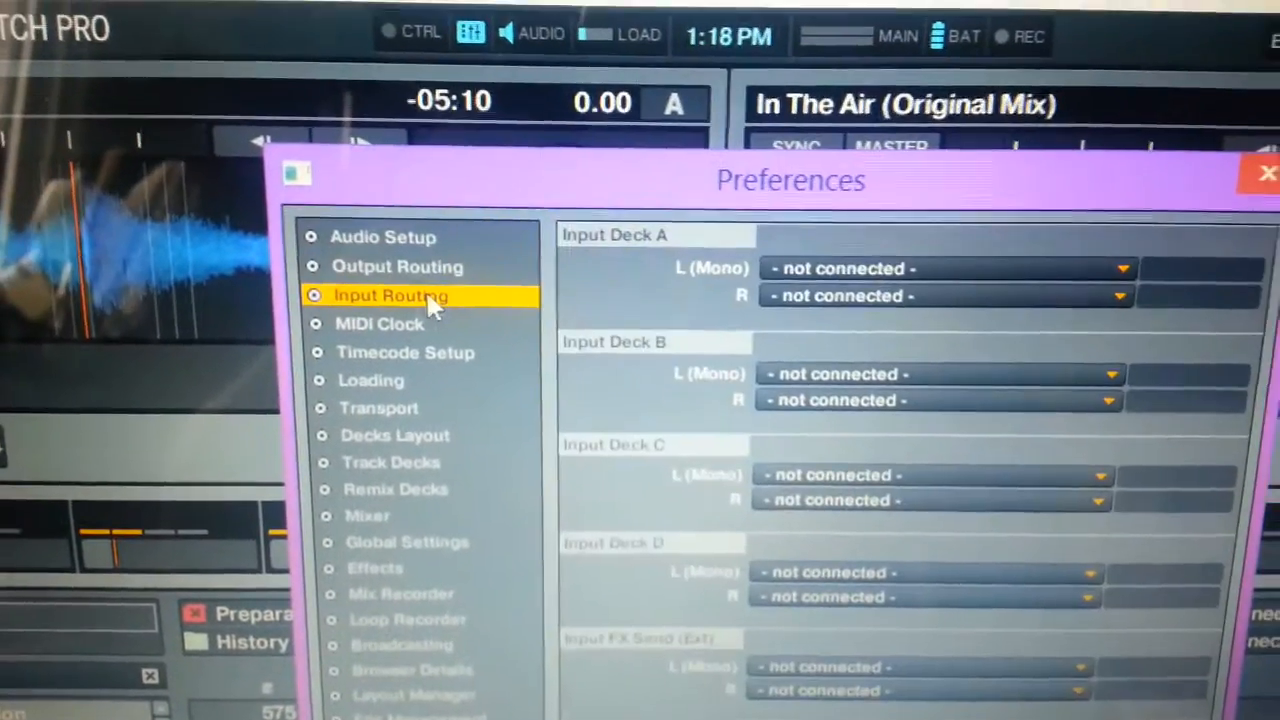
{"action": "left_click", "coordinate": [380, 324]}
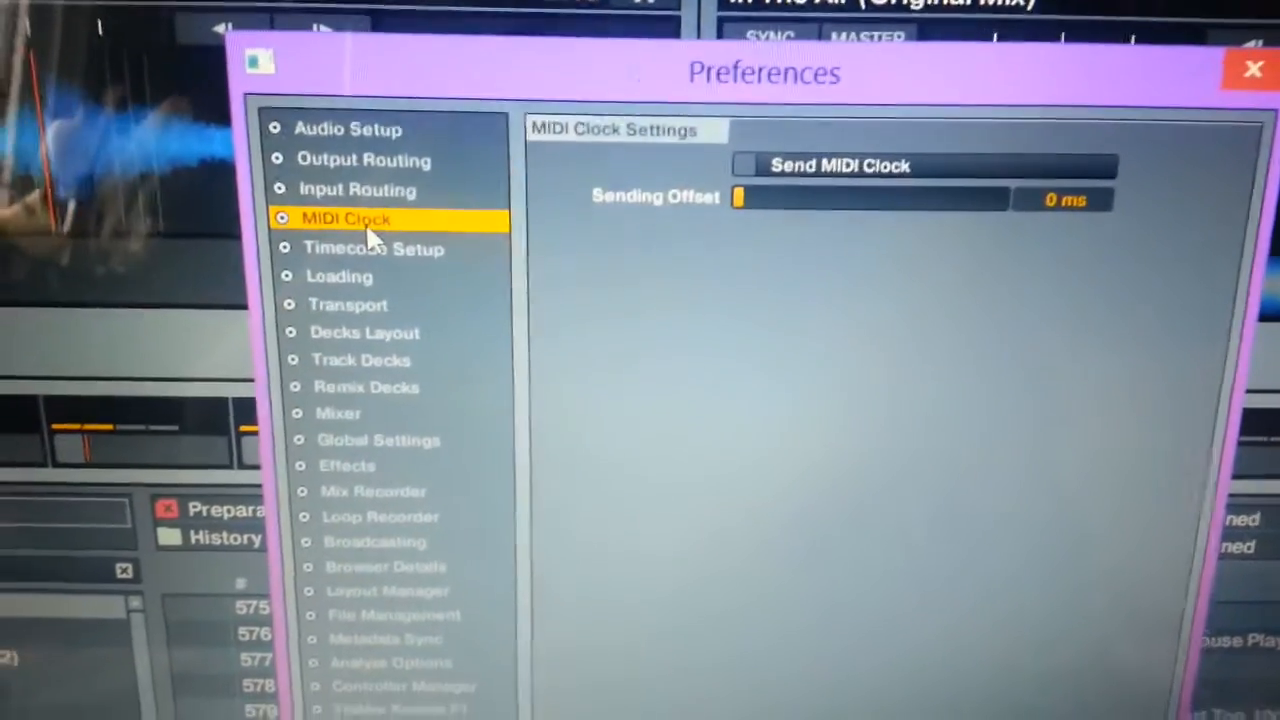
Step: Review the Timecode Setup and Loading pages and land on the Transport settings
{"action": "left_click", "coordinate": [372, 248]}
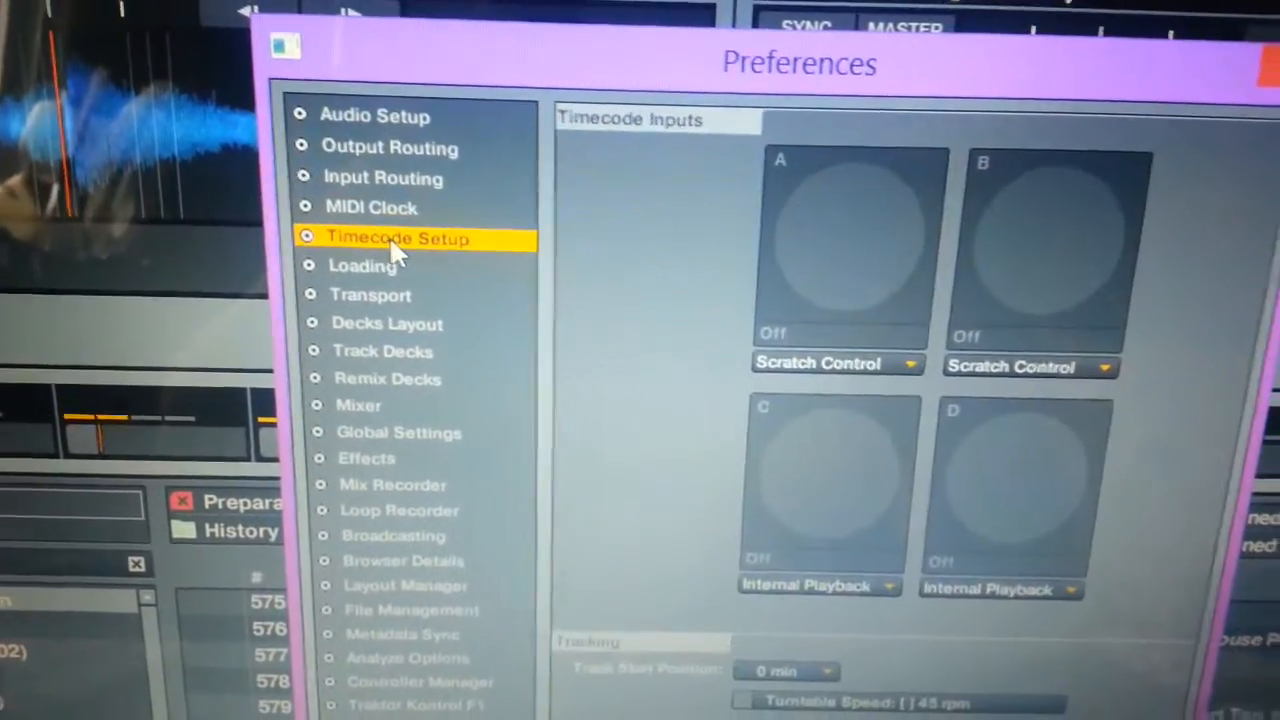
{"action": "left_click", "coordinate": [362, 264]}
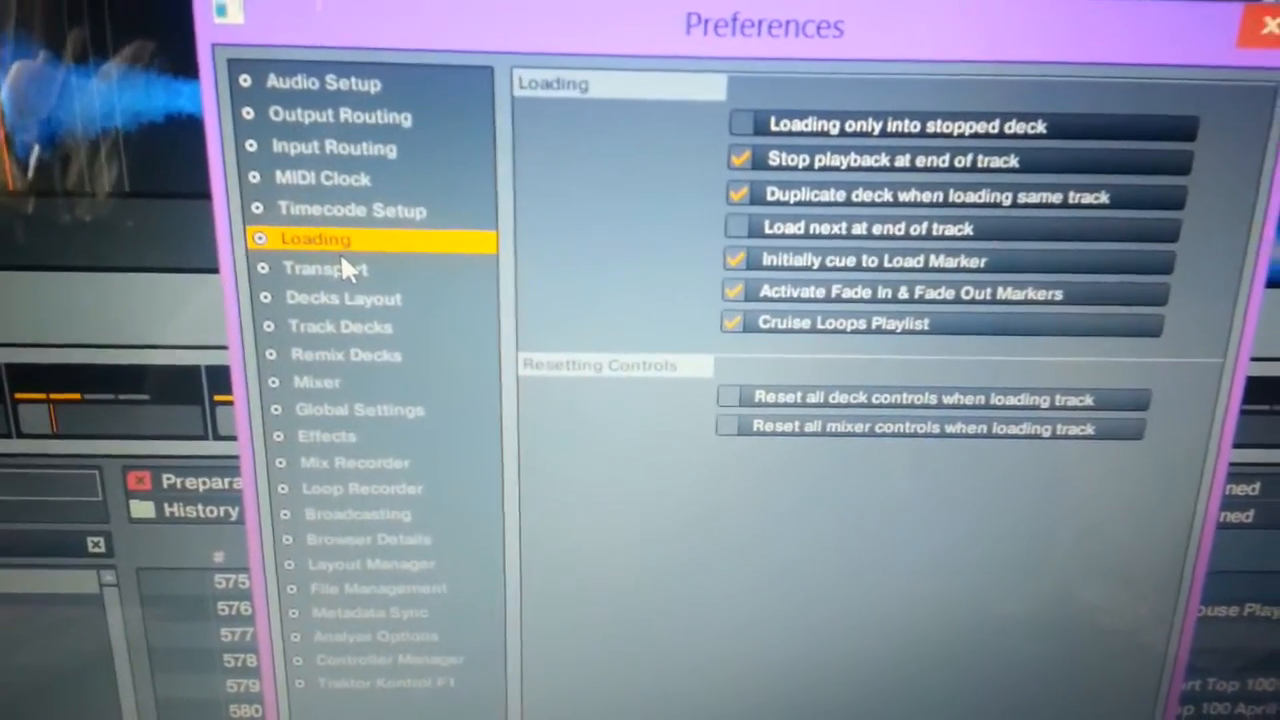
{"action": "left_click", "coordinate": [324, 268]}
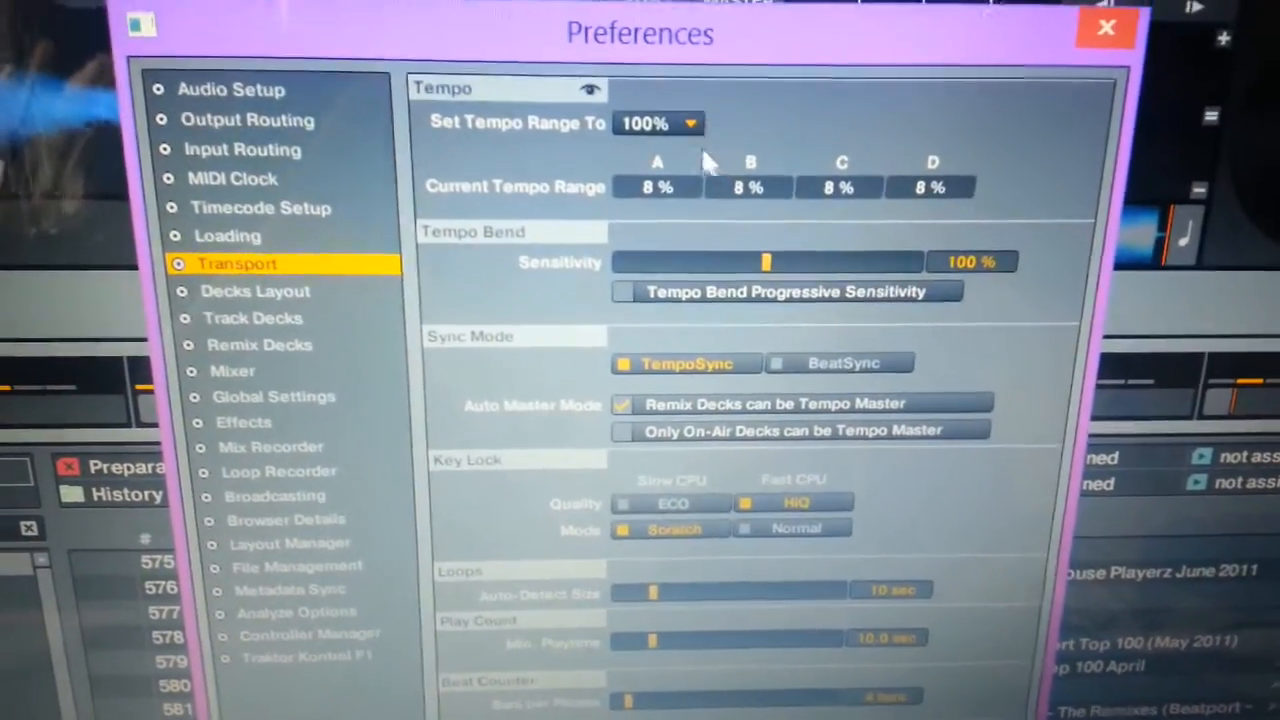
Step: Set the deck tempo range to 16%
{"action": "left_click", "coordinate": [688, 122]}
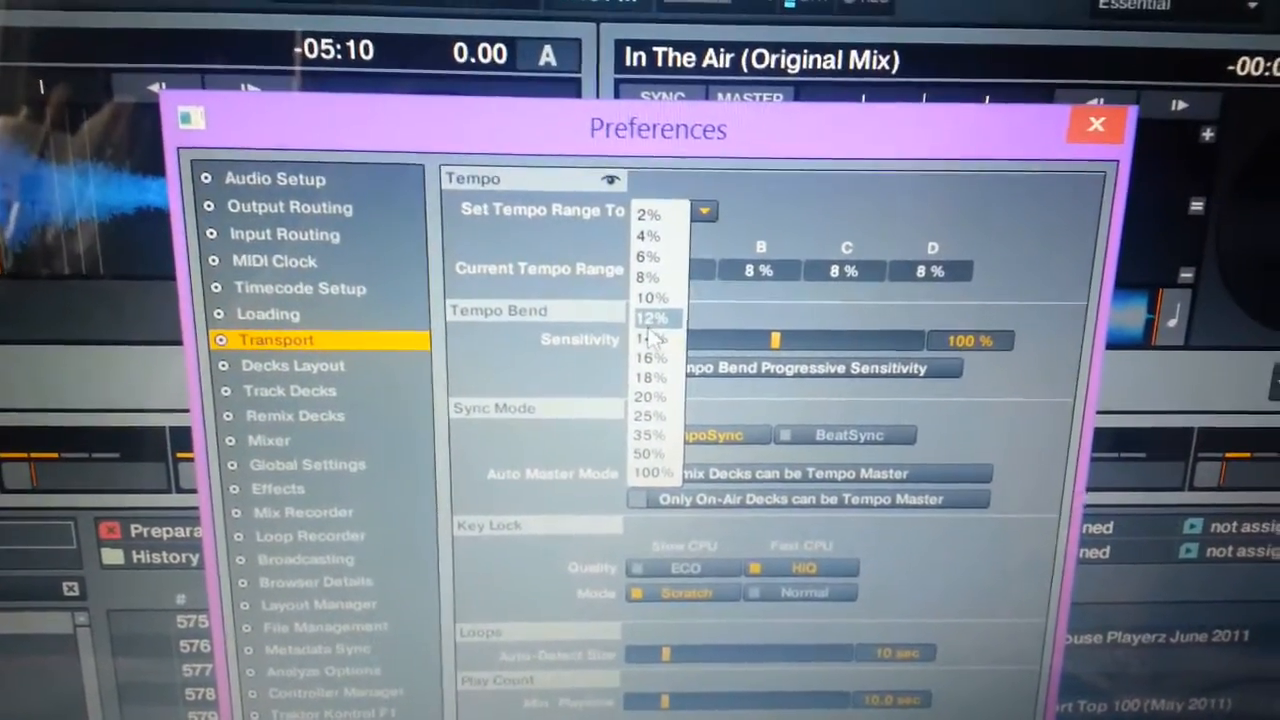
{"action": "left_click", "coordinate": [650, 338]}
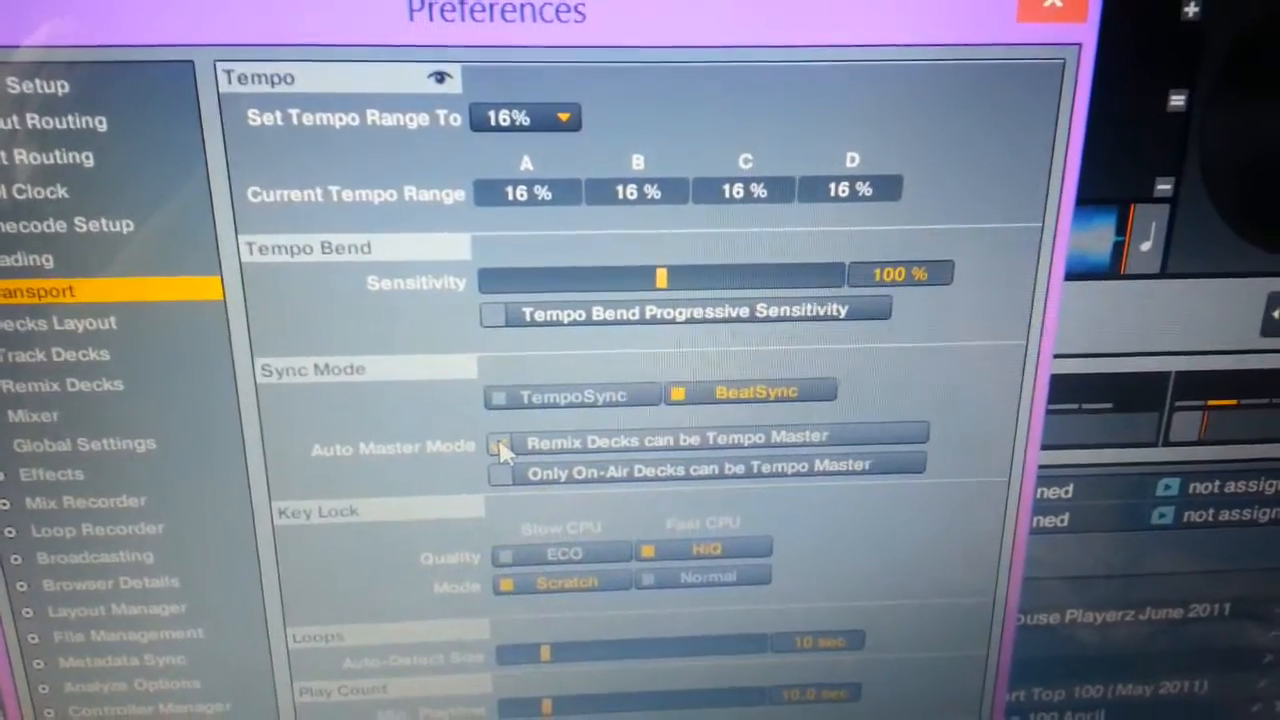
Step: Enable both Auto Master Mode options so remix and on-air decks can become tempo master
{"action": "left_click", "coordinate": [500, 444]}
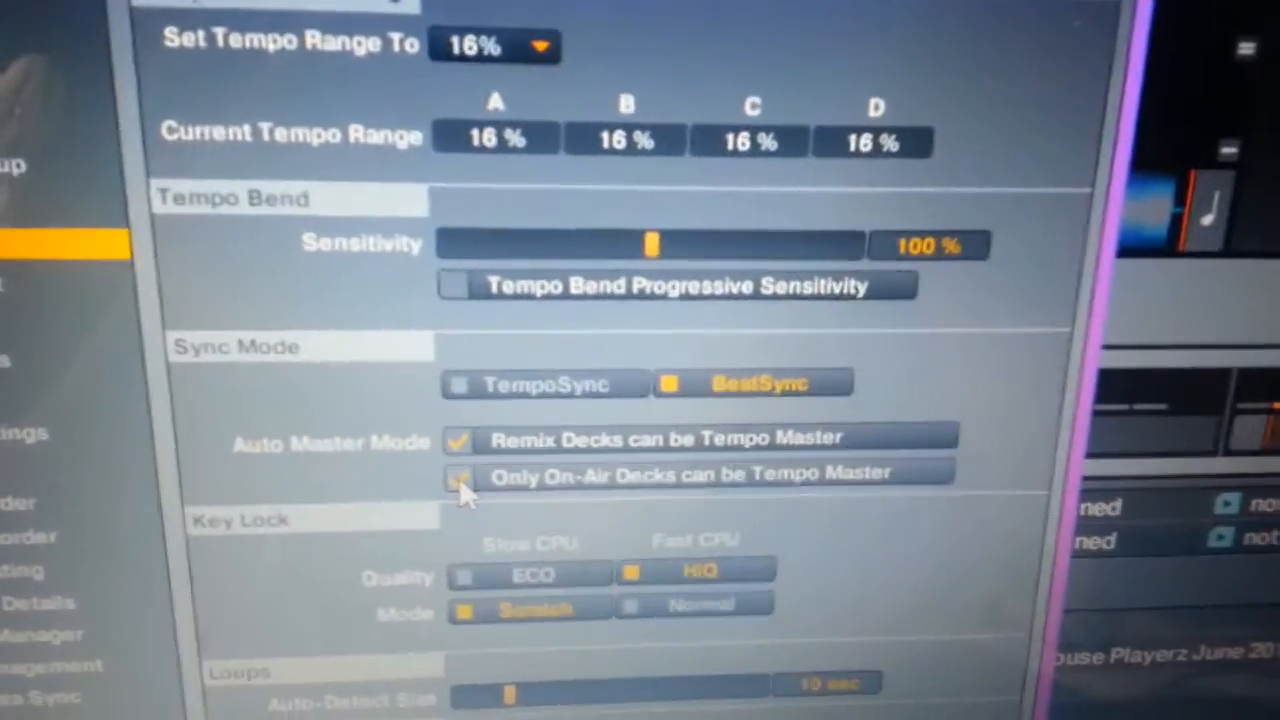
{"action": "left_click", "coordinate": [458, 472]}
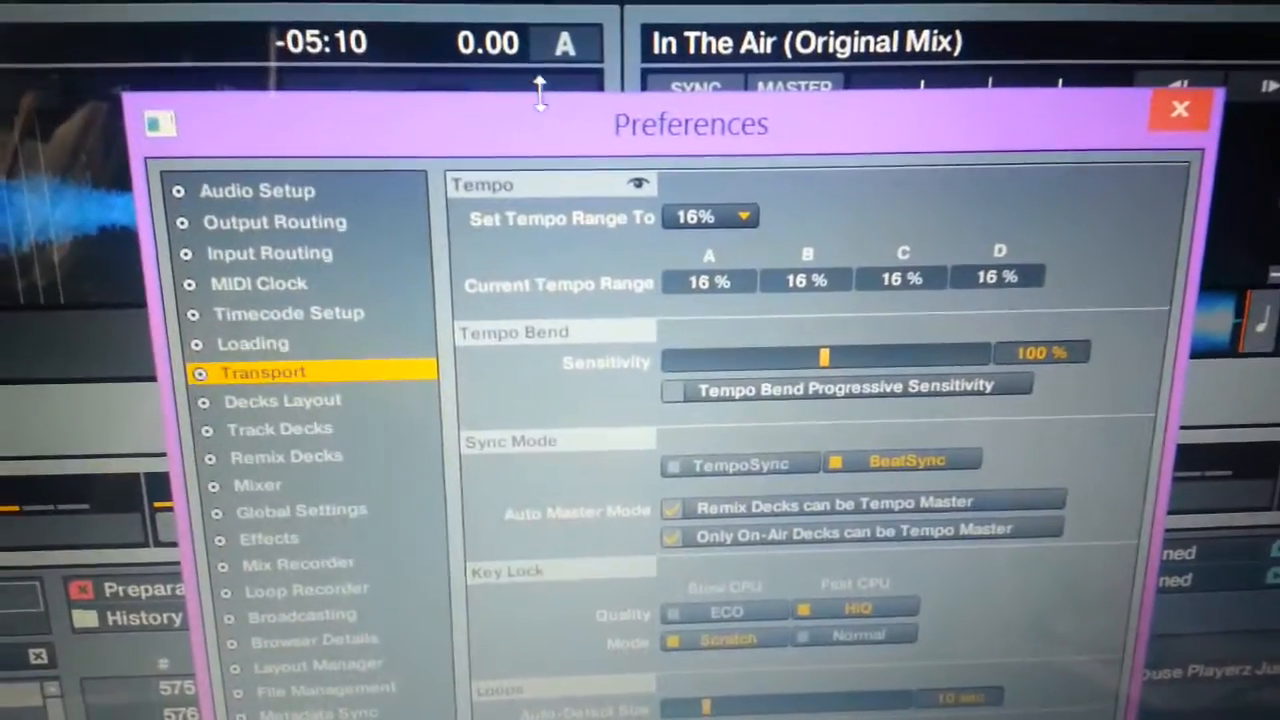
{"action": "scroll", "scroll_direction": "down", "scroll_amount": 3}
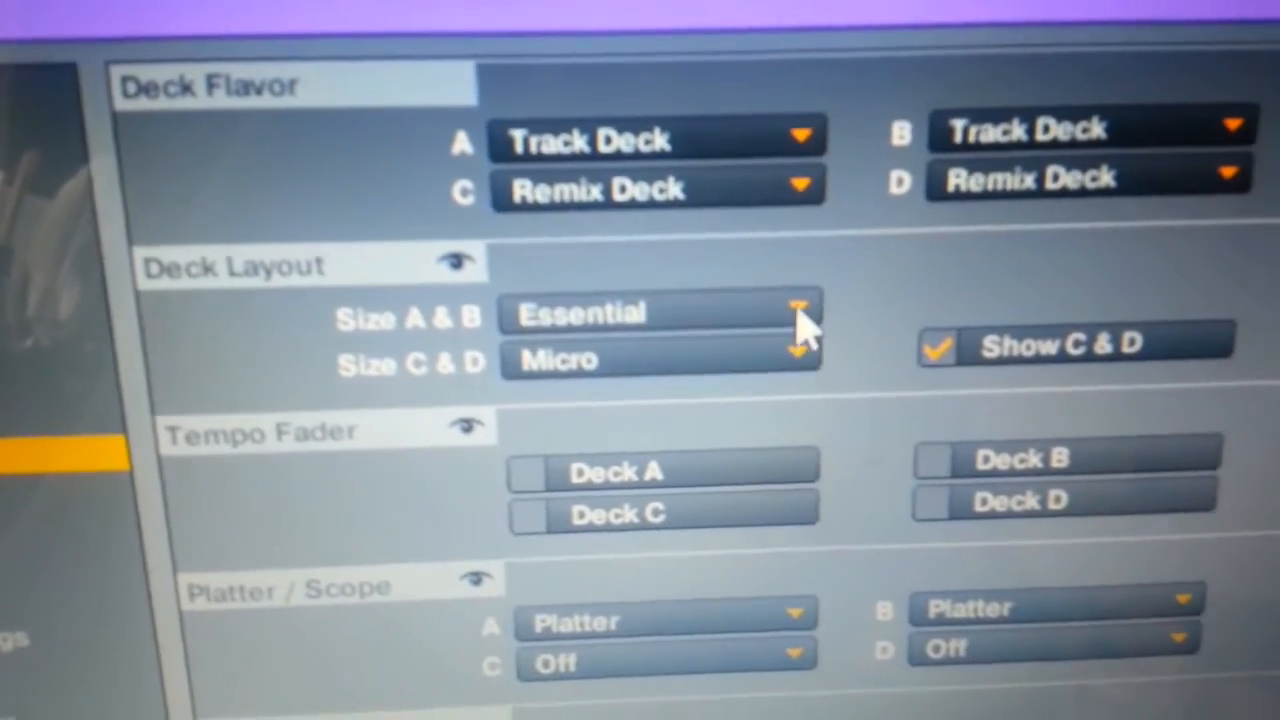
Step: Use the Advanced layout size for decks A & B and C & D
{"action": "left_click", "coordinate": [796, 316]}
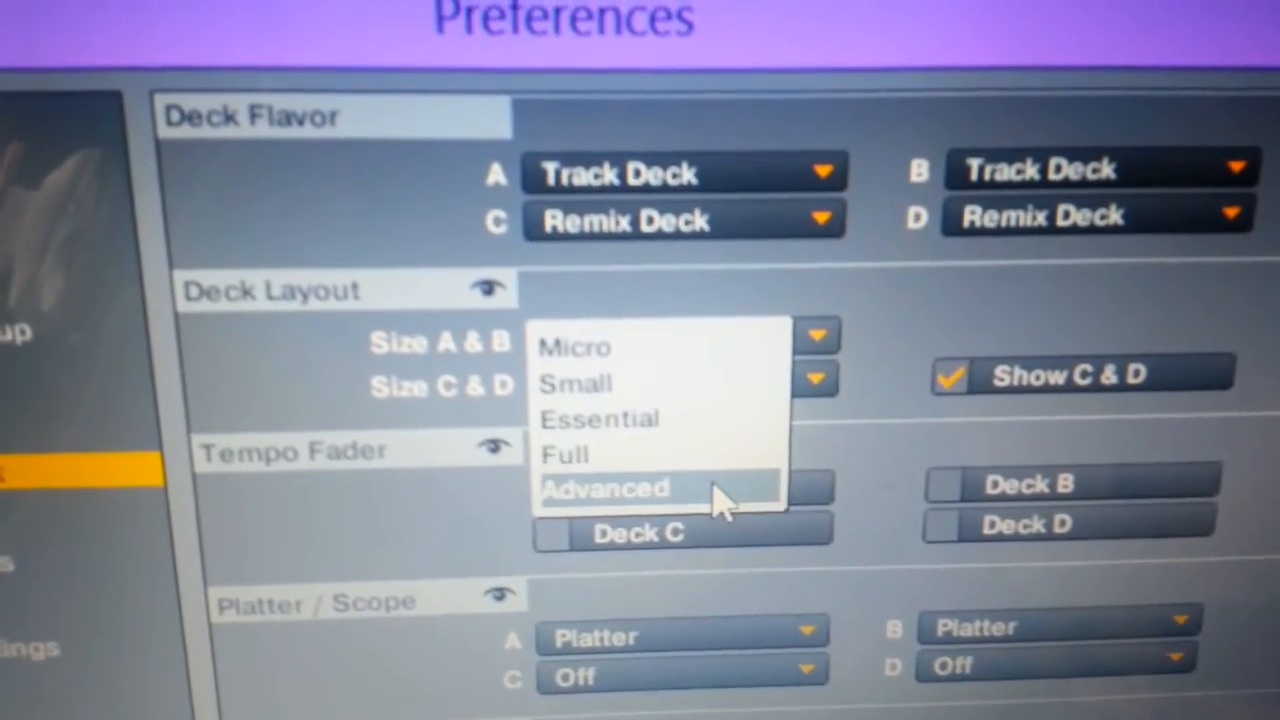
{"action": "left_click", "coordinate": [604, 488]}
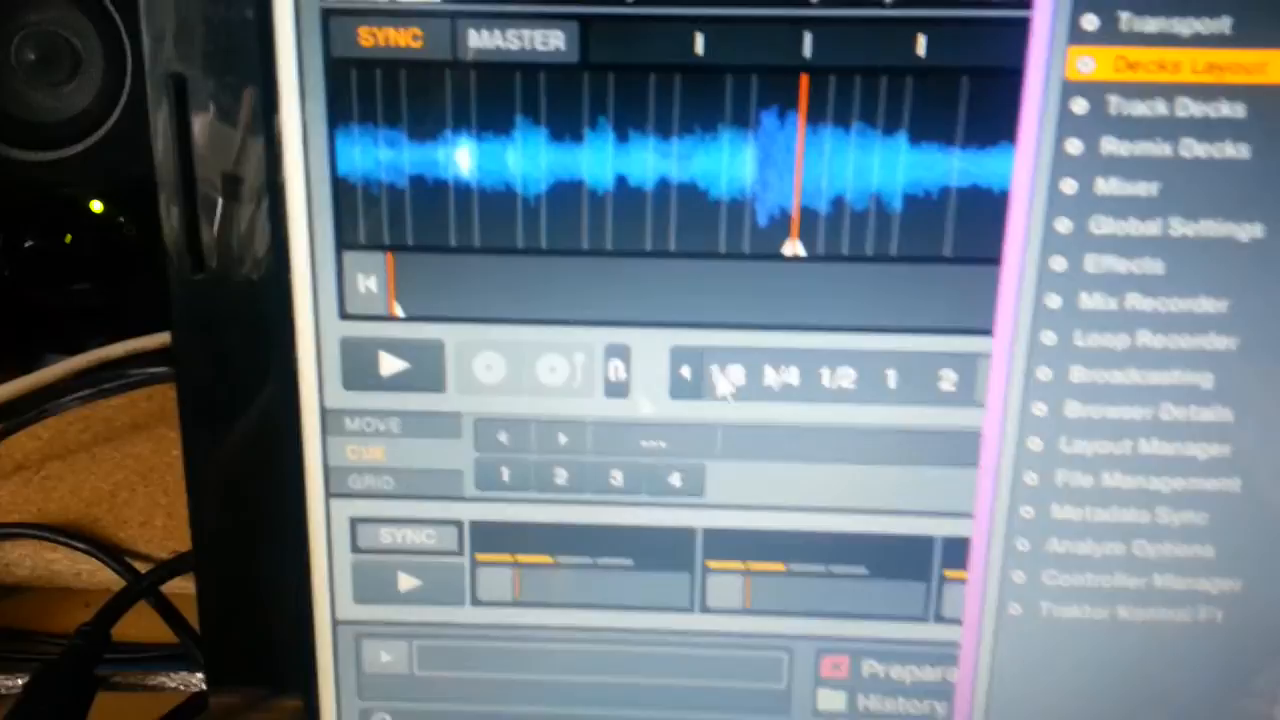
{"action": "left_click", "coordinate": [1150, 62]}
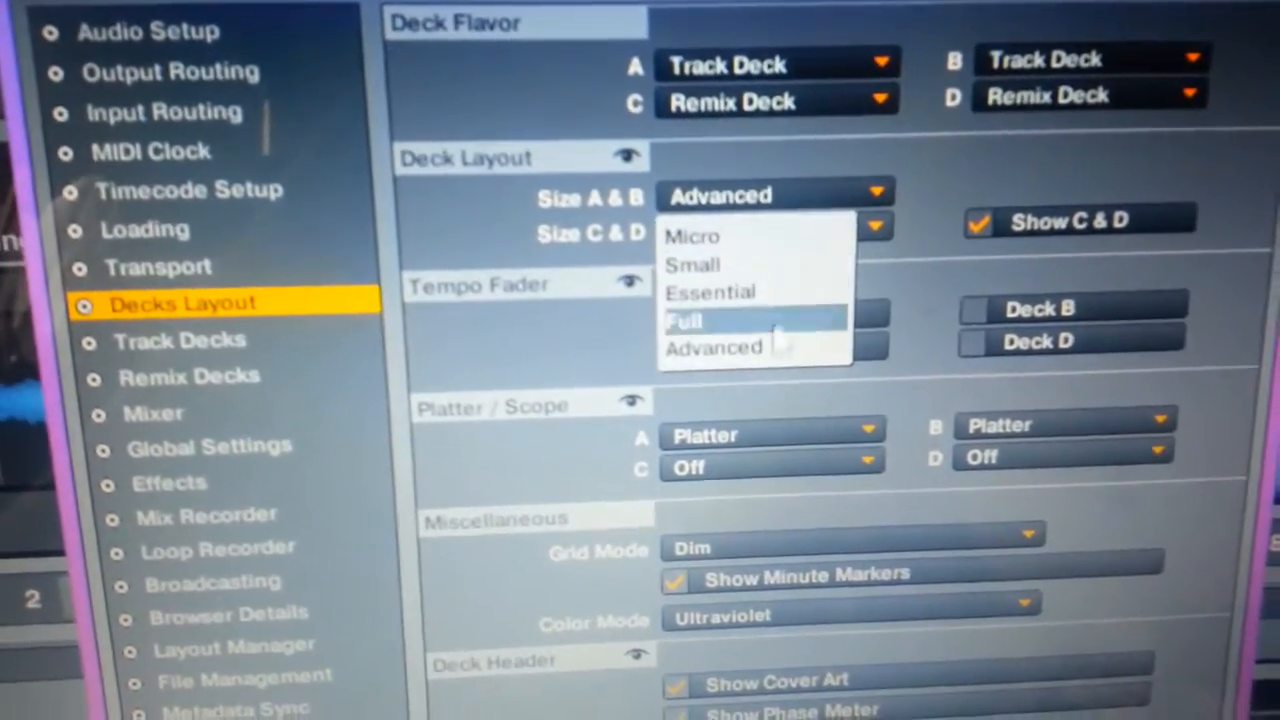
{"action": "left_click", "coordinate": [712, 348]}
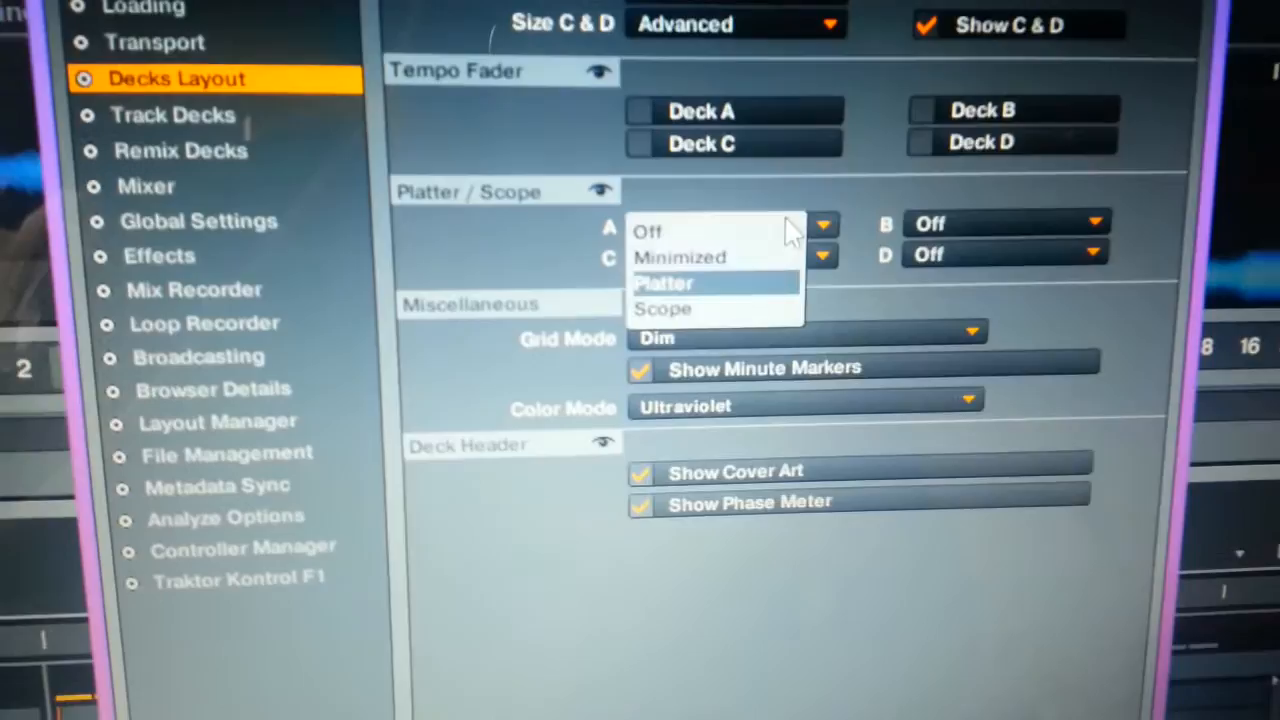
Step: Turn the platter/scope display off and set the grid mode to Full
{"action": "left_click", "coordinate": [648, 232]}
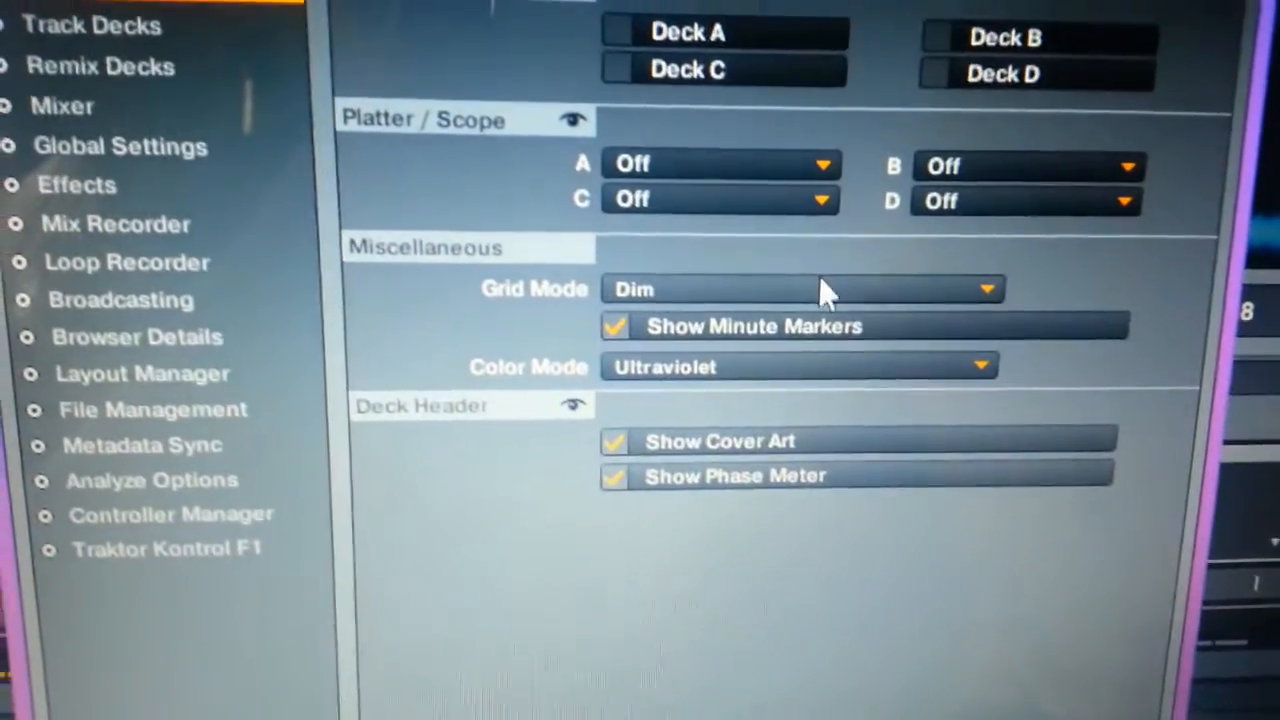
{"action": "left_click", "coordinate": [800, 288]}
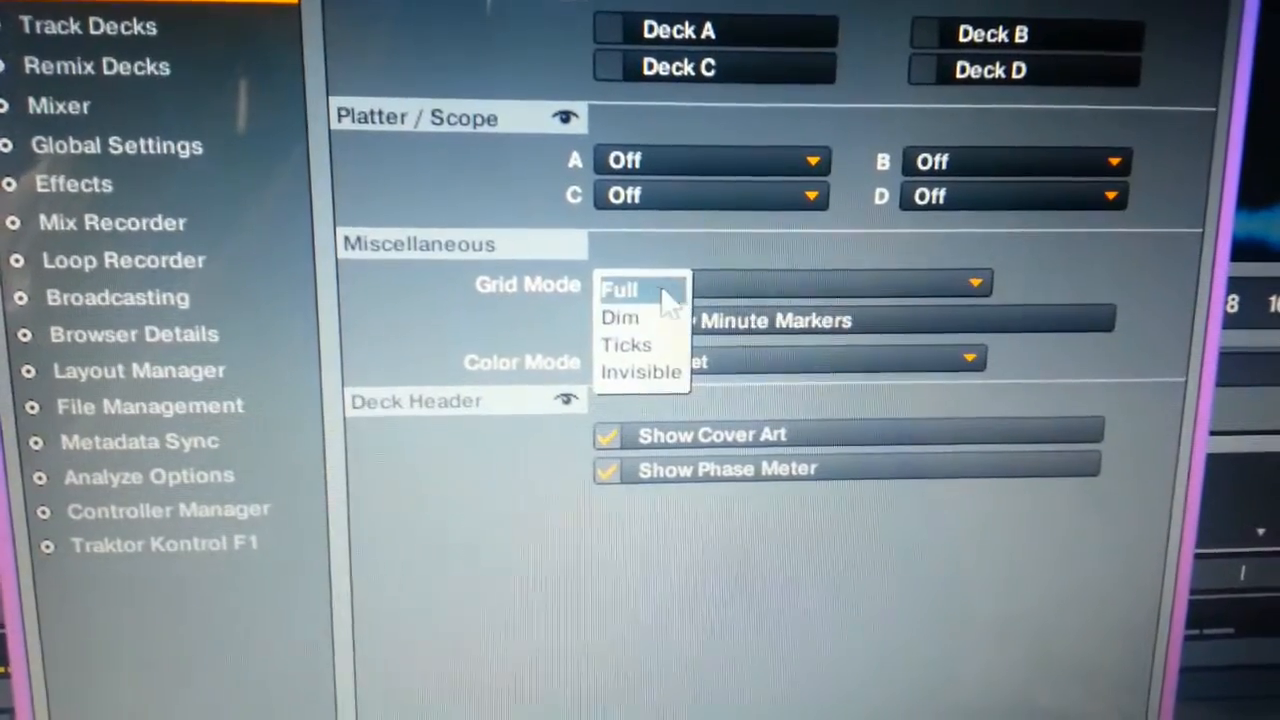
{"action": "left_click", "coordinate": [620, 288]}
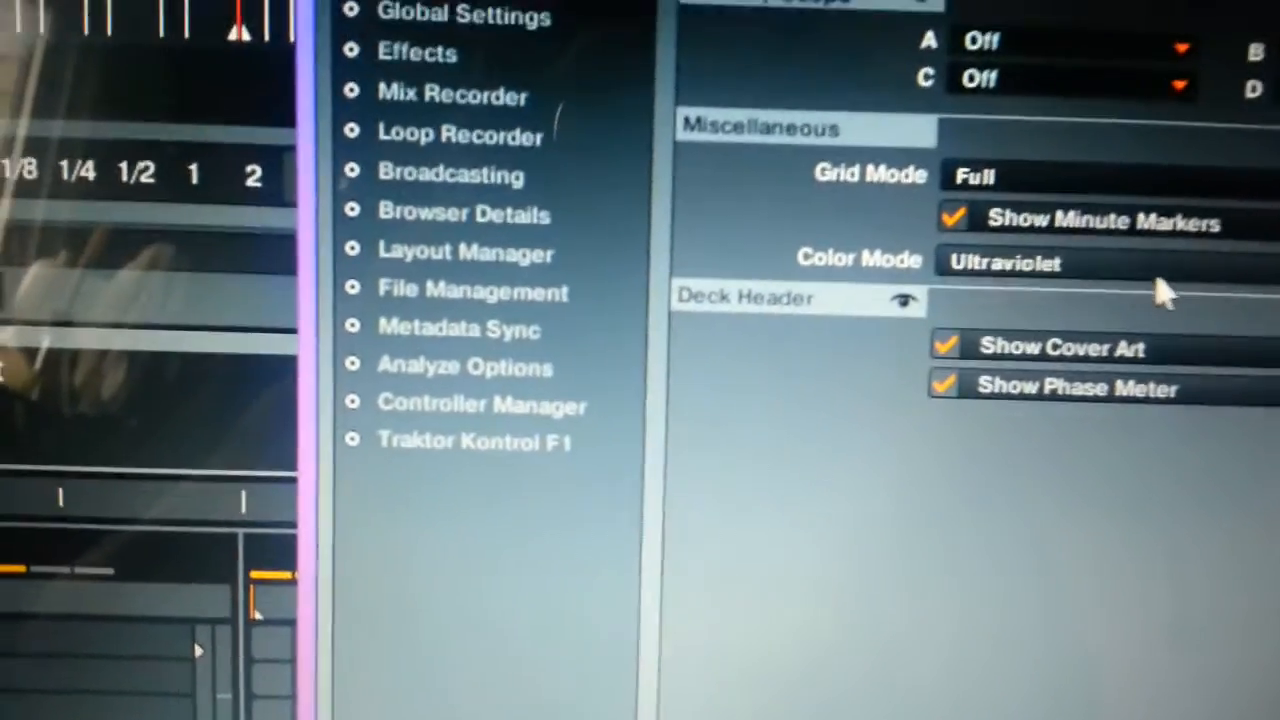
{"action": "left_click", "coordinate": [1004, 262]}
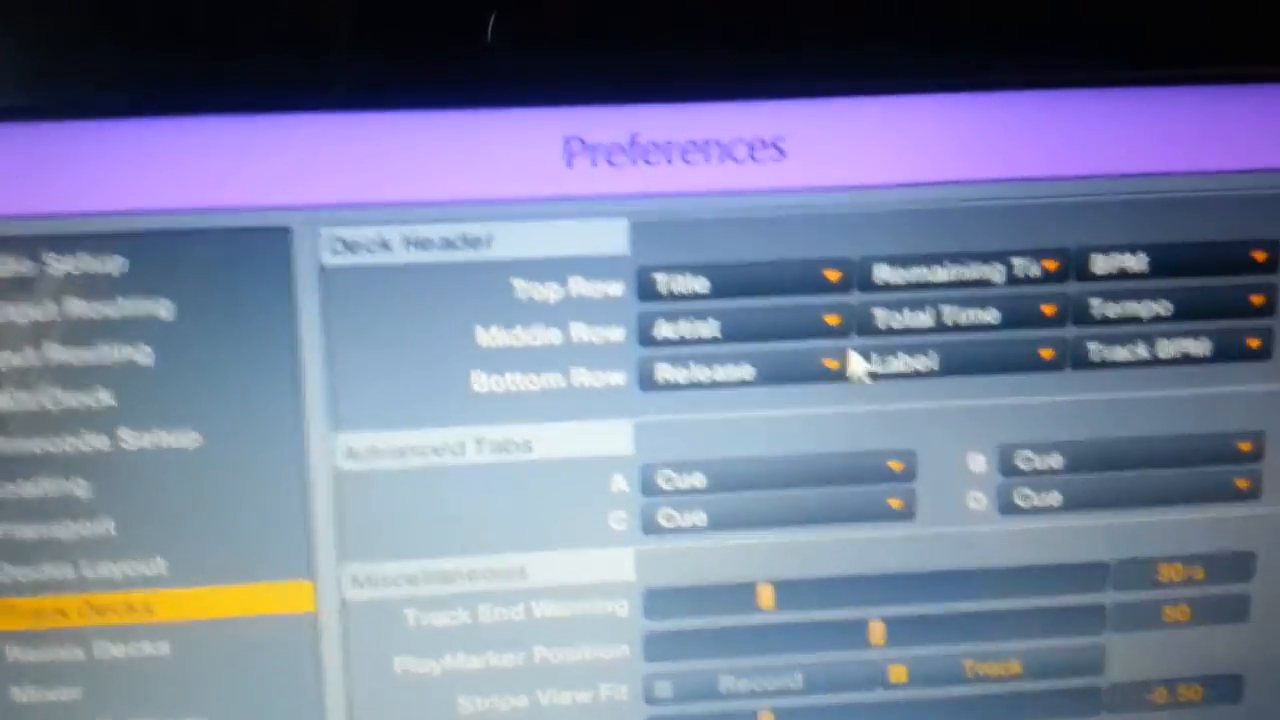
Step: Choose the field shown in the middle row of the deck header
{"action": "left_click", "coordinate": [740, 376]}
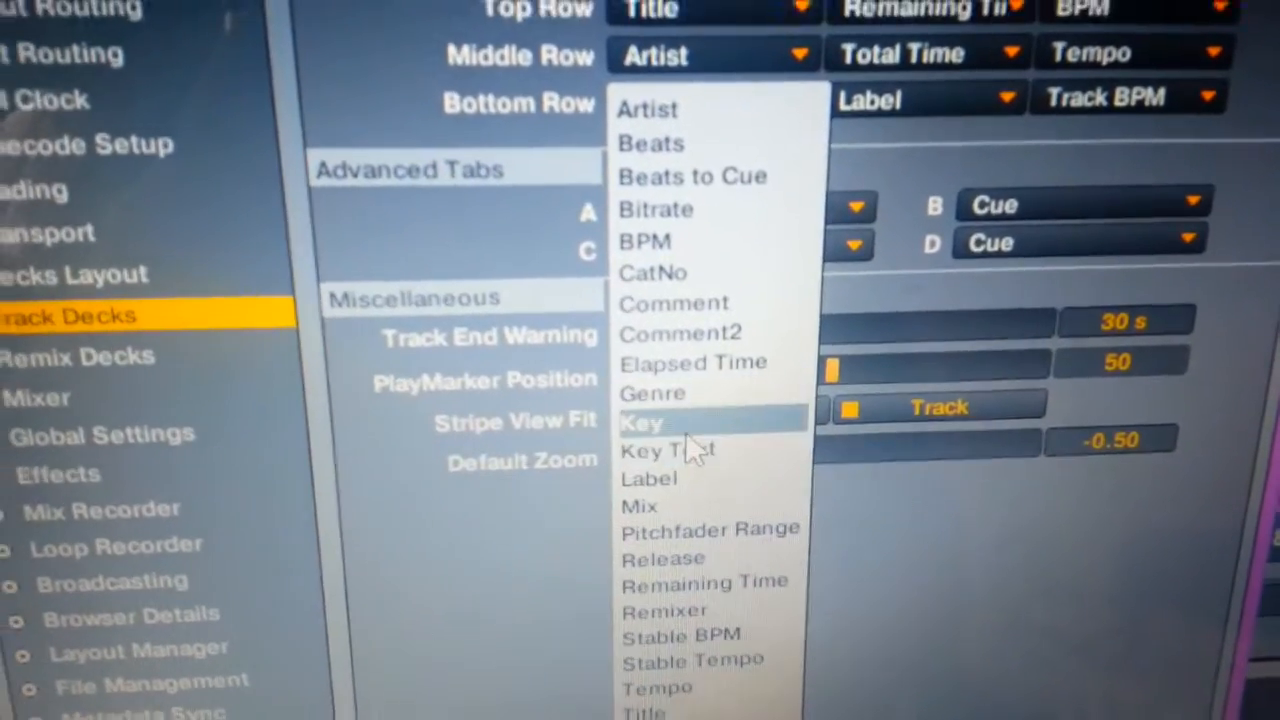
{"action": "left_click", "coordinate": [640, 424]}
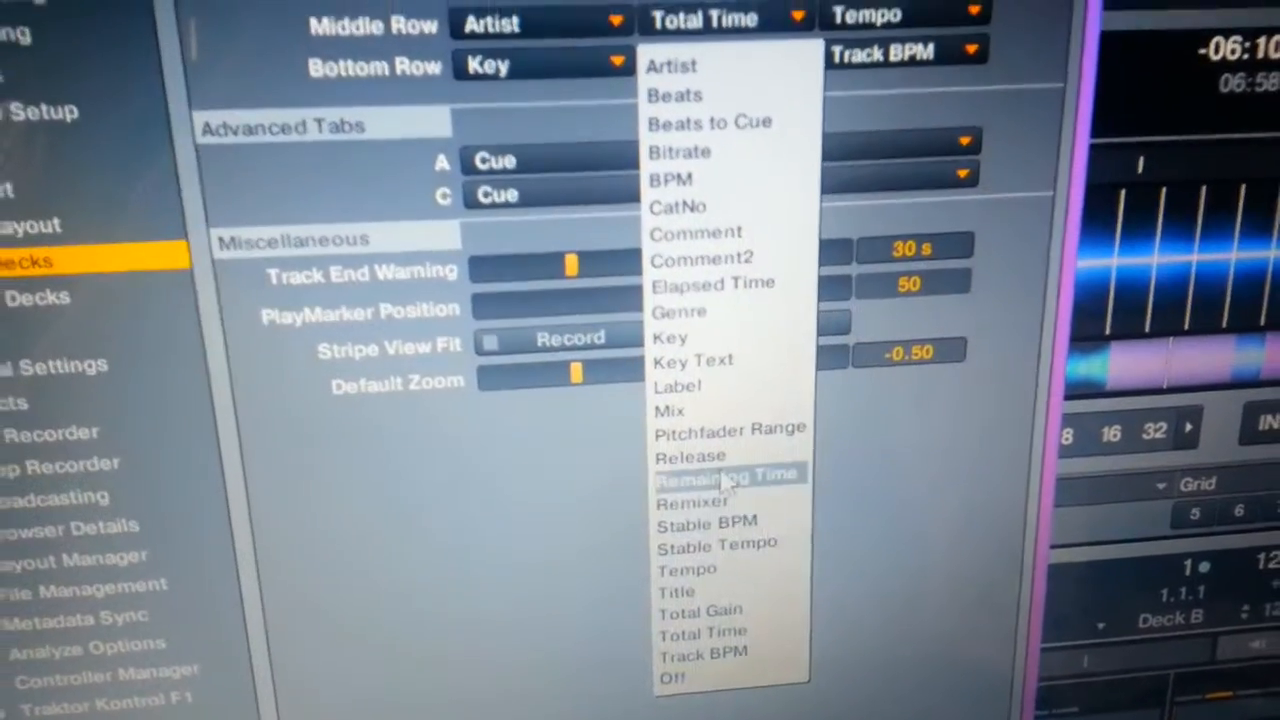
{"action": "mouse_move", "coordinate": [660, 192]}
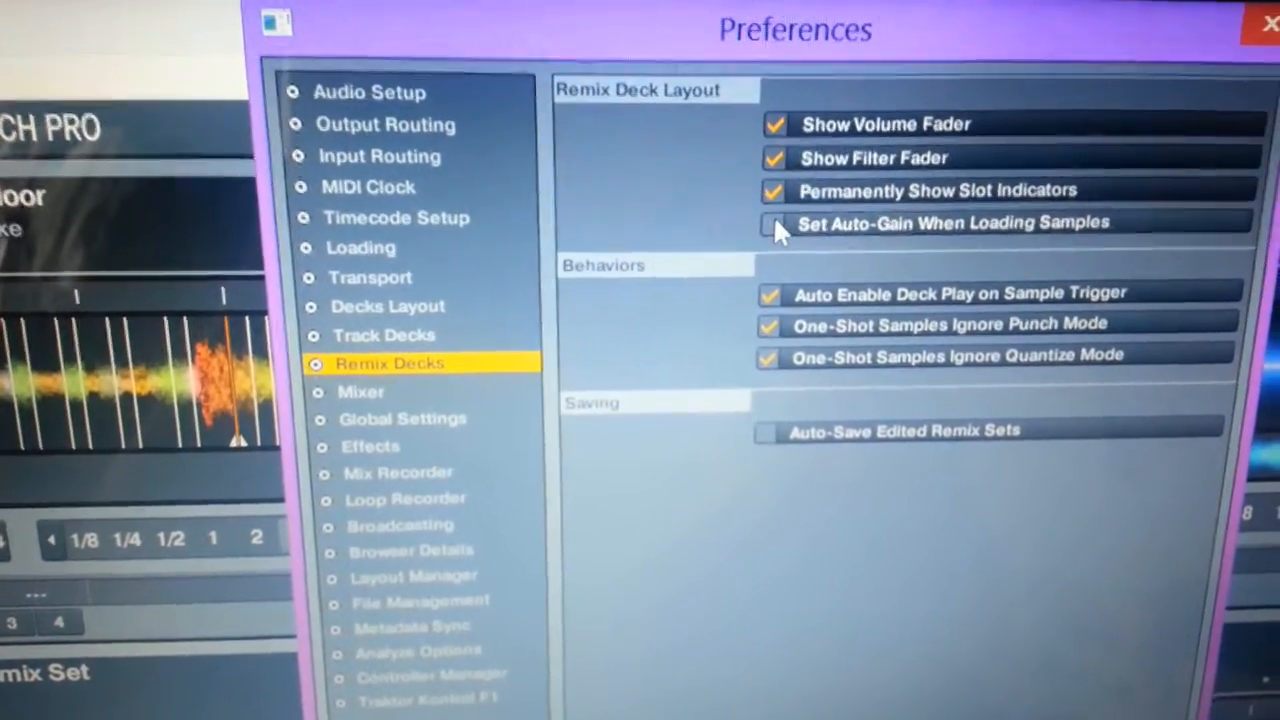
Step: Enable auto-gain when loading remix samples and move to the Mixer preferences
{"action": "left_click", "coordinate": [774, 222]}
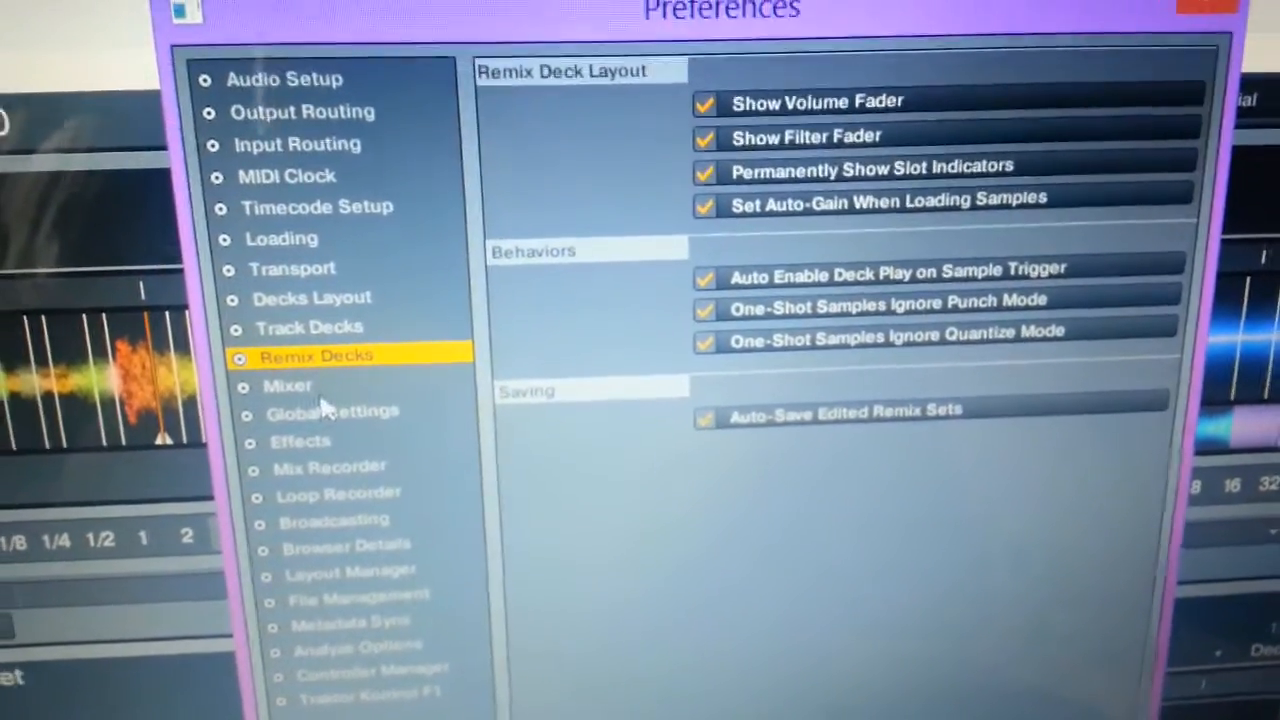
{"action": "left_click", "coordinate": [288, 386]}
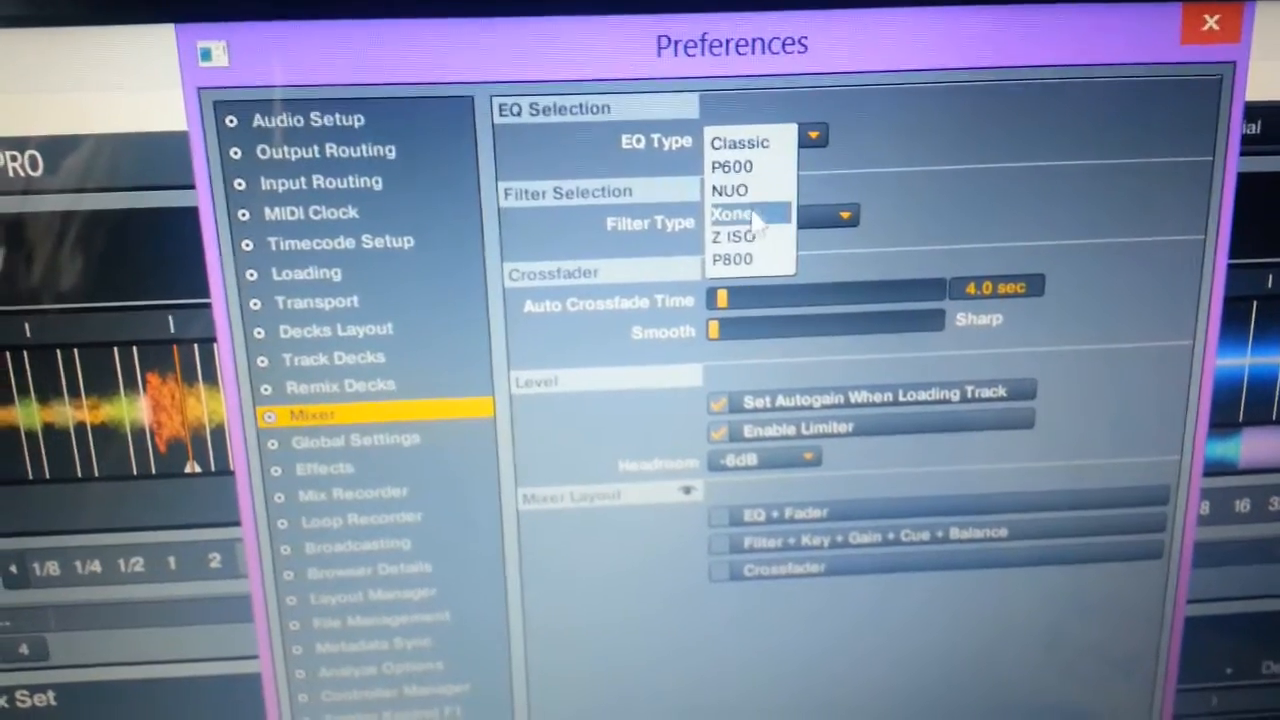
{"action": "mouse_move", "coordinate": [716, 234]}
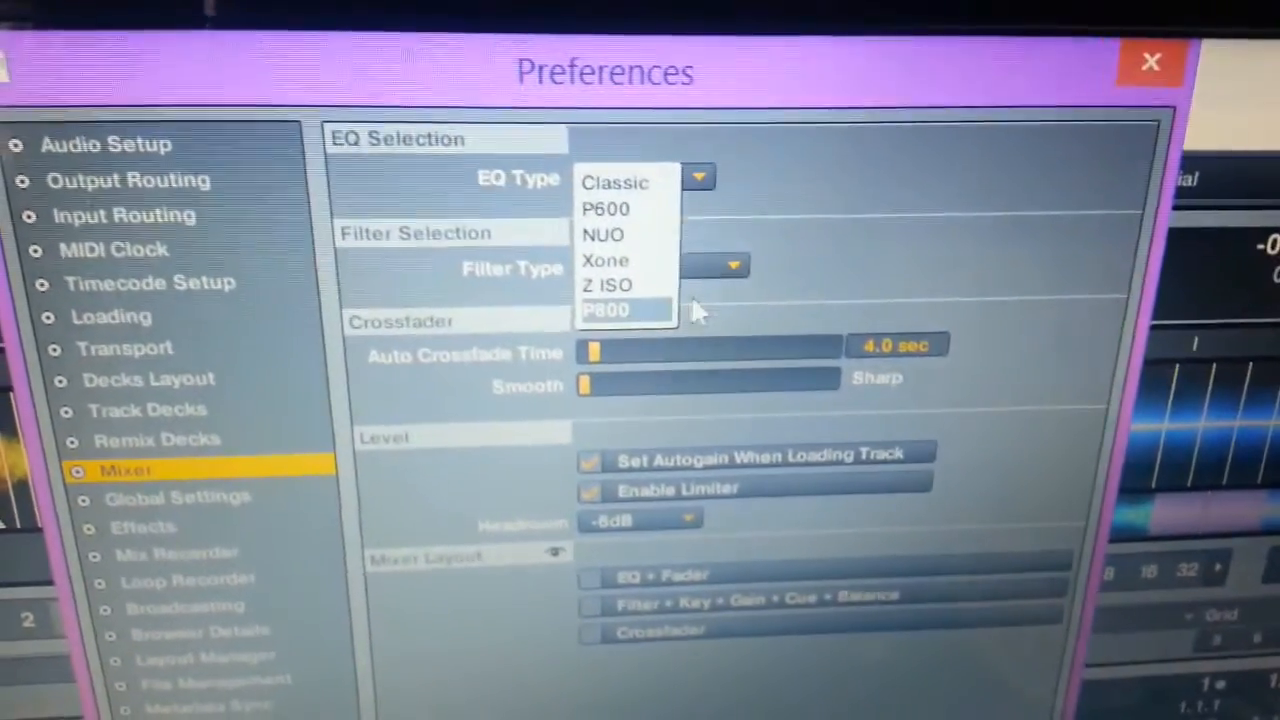
Step: Set the mixer to Z ISO EQ, Ladder filter and -9dB headroom
{"action": "left_click", "coordinate": [606, 284]}
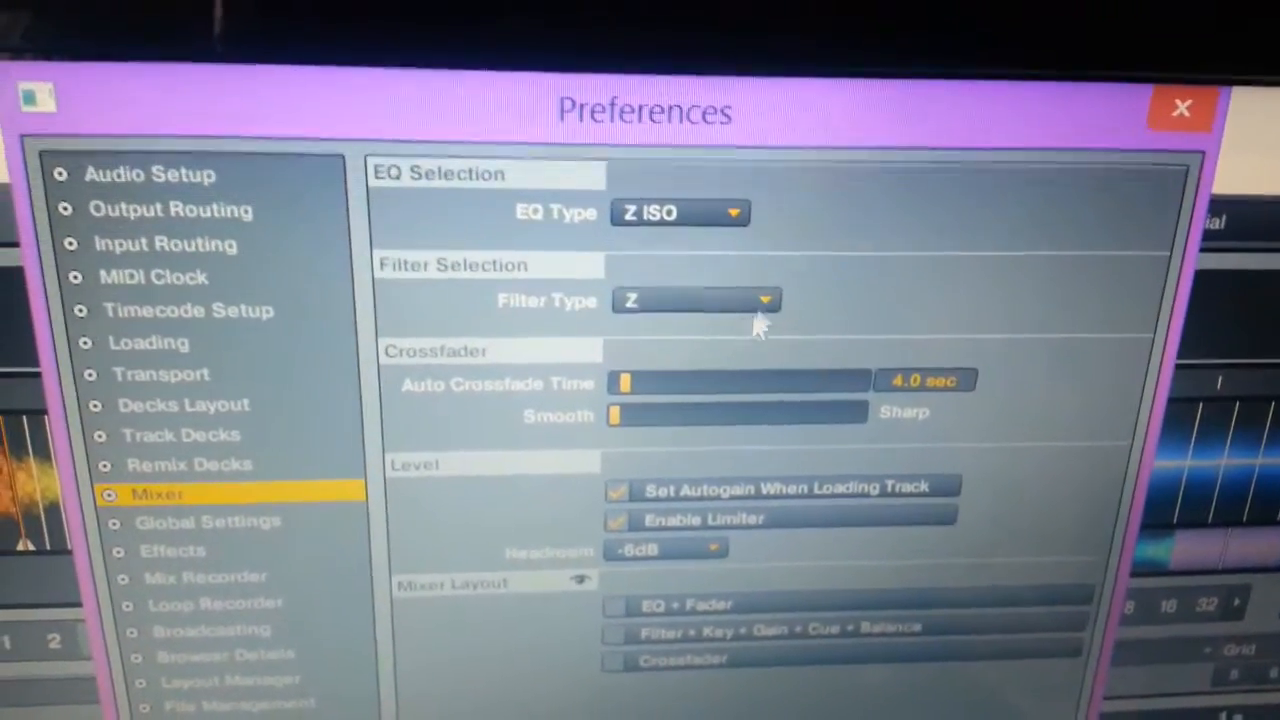
{"action": "left_click", "coordinate": [696, 300]}
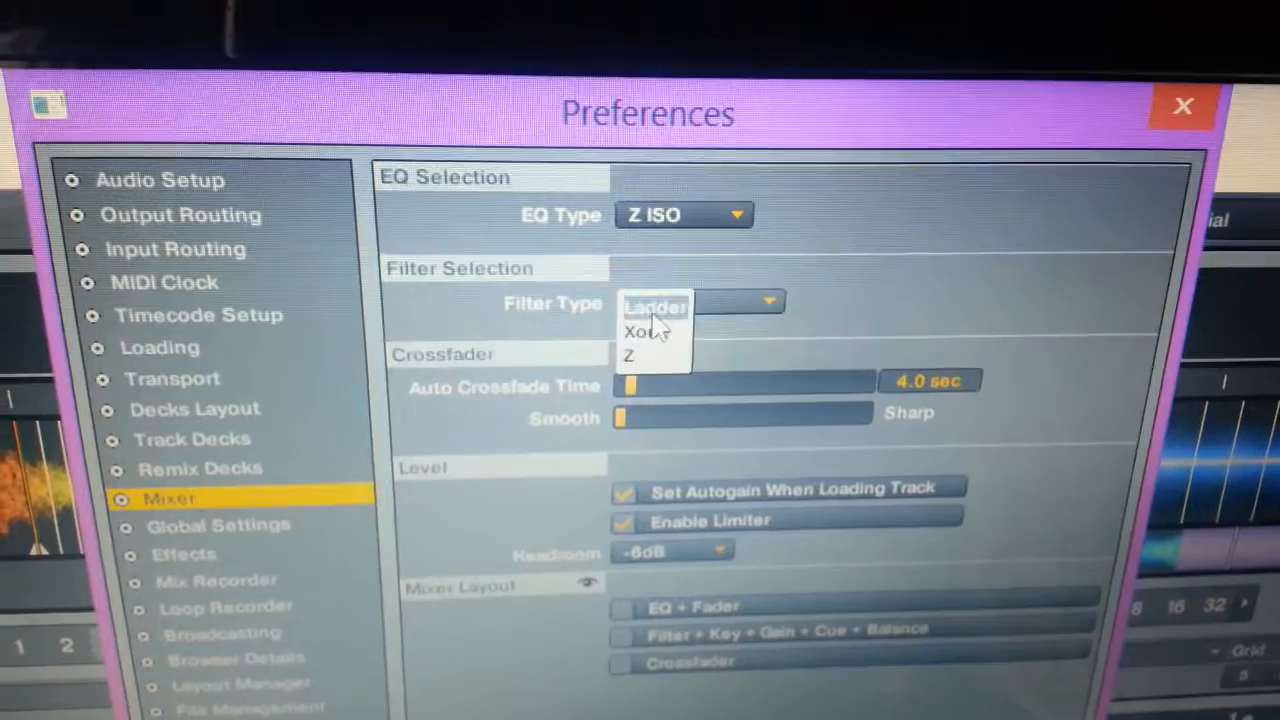
{"action": "left_click", "coordinate": [656, 308]}
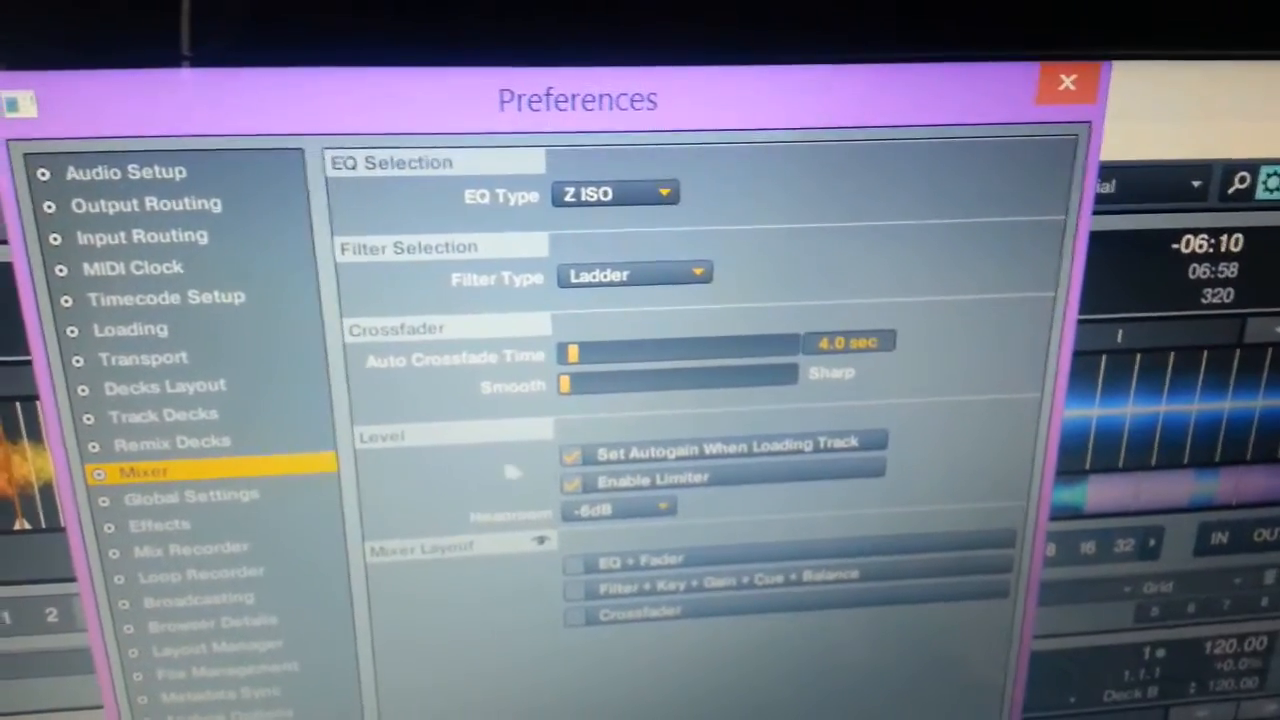
{"action": "left_click", "coordinate": [616, 508]}
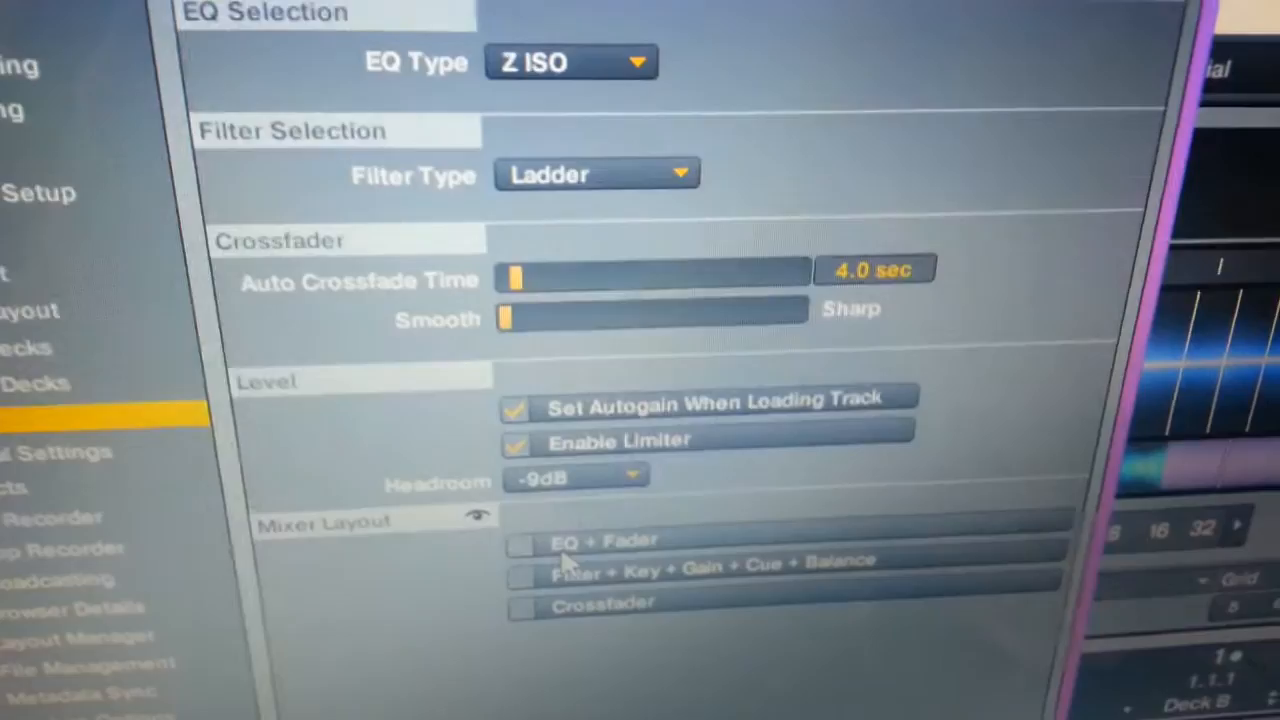
{"action": "scroll", "scroll_direction": "down", "scroll_amount": 3}
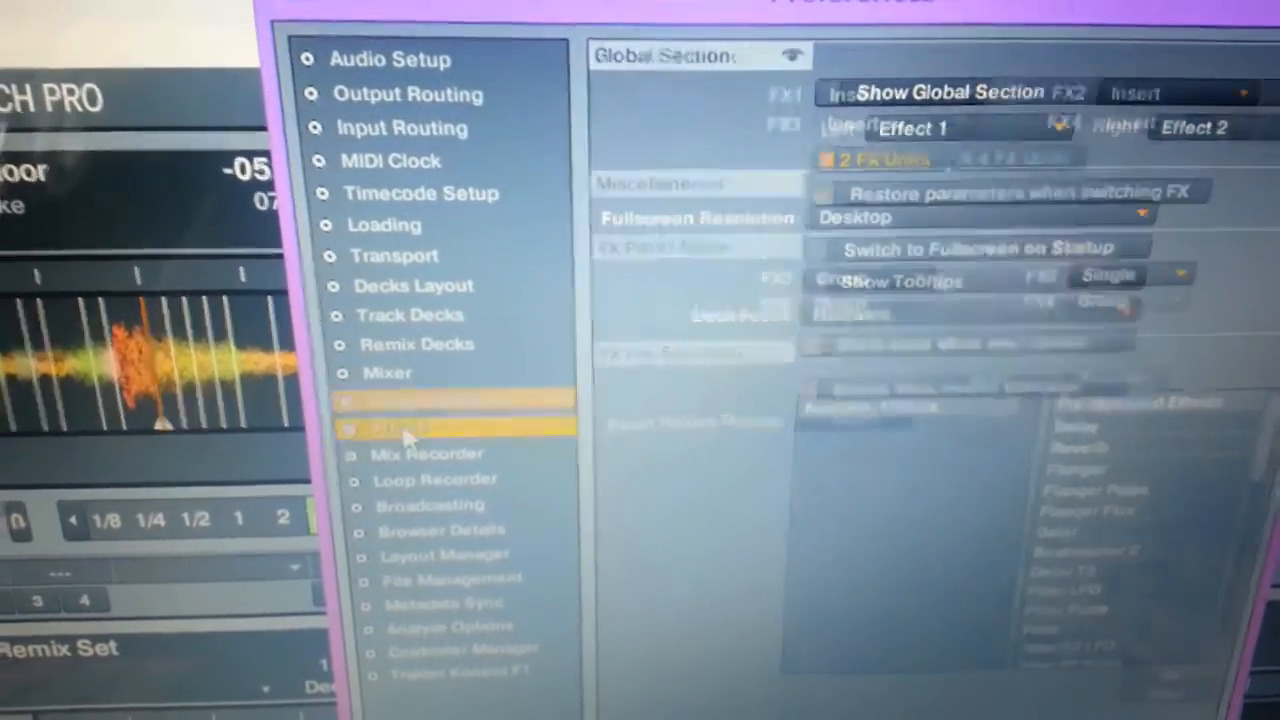
Step: Switch to the Effects preferences page
{"action": "left_click", "coordinate": [400, 428]}
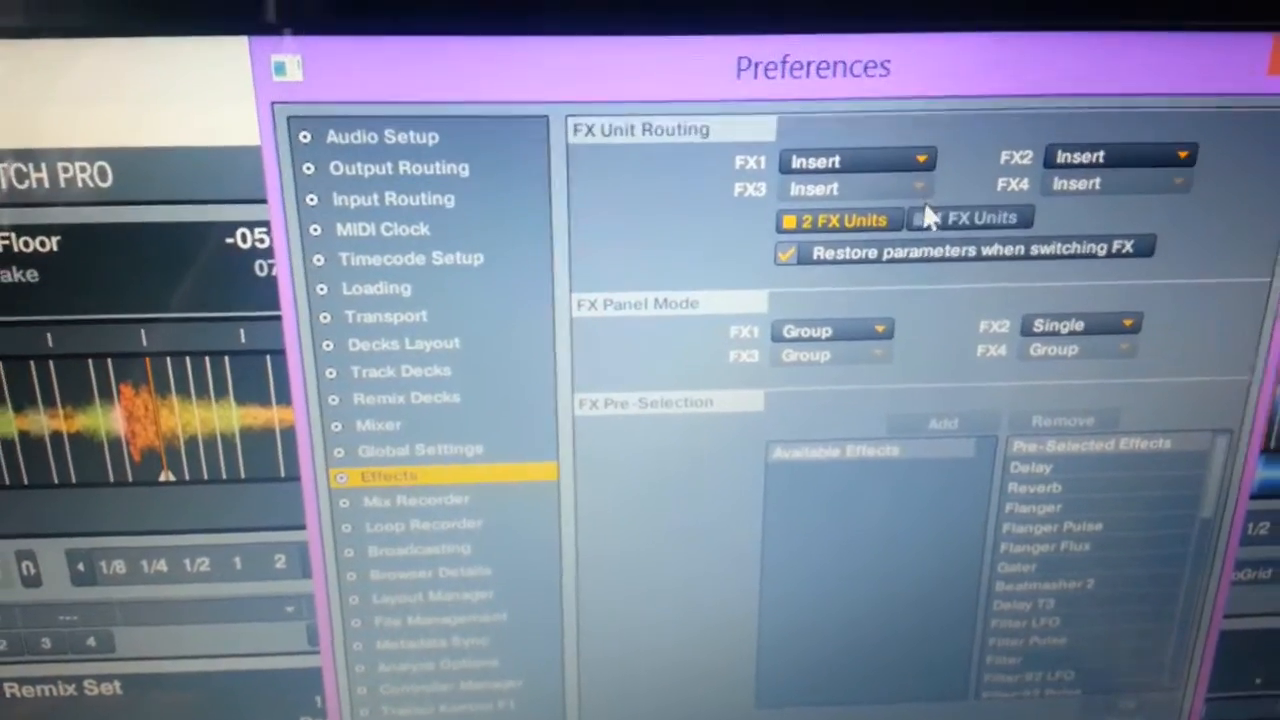
Step: Enable 4 FX units and route them Post Fader
{"action": "left_click", "coordinate": [900, 160]}
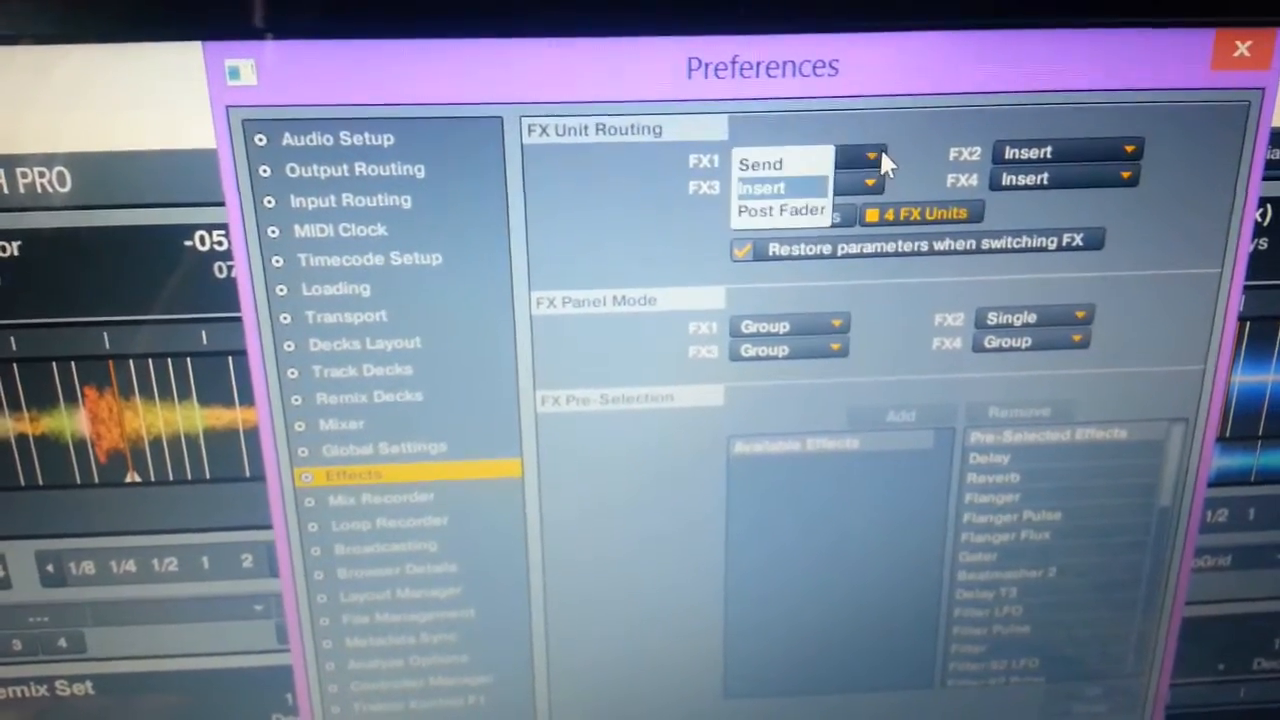
{"action": "left_click", "coordinate": [782, 210]}
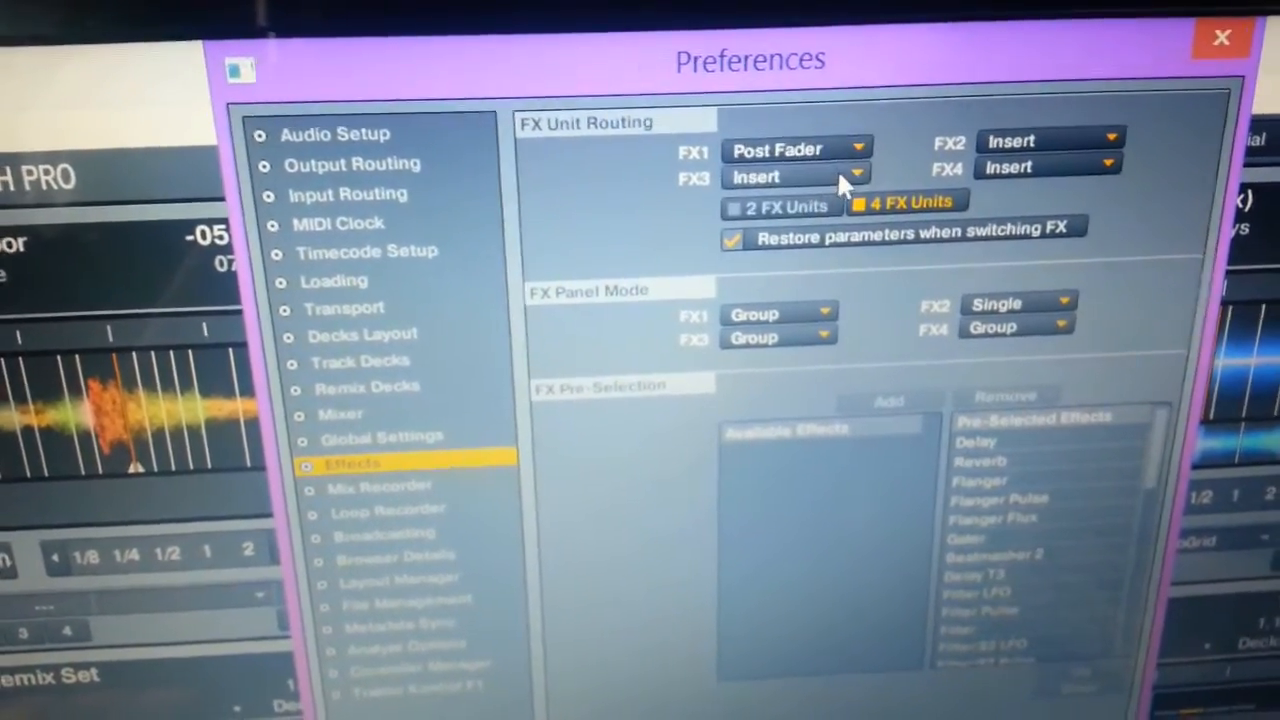
{"action": "left_click", "coordinate": [796, 176]}
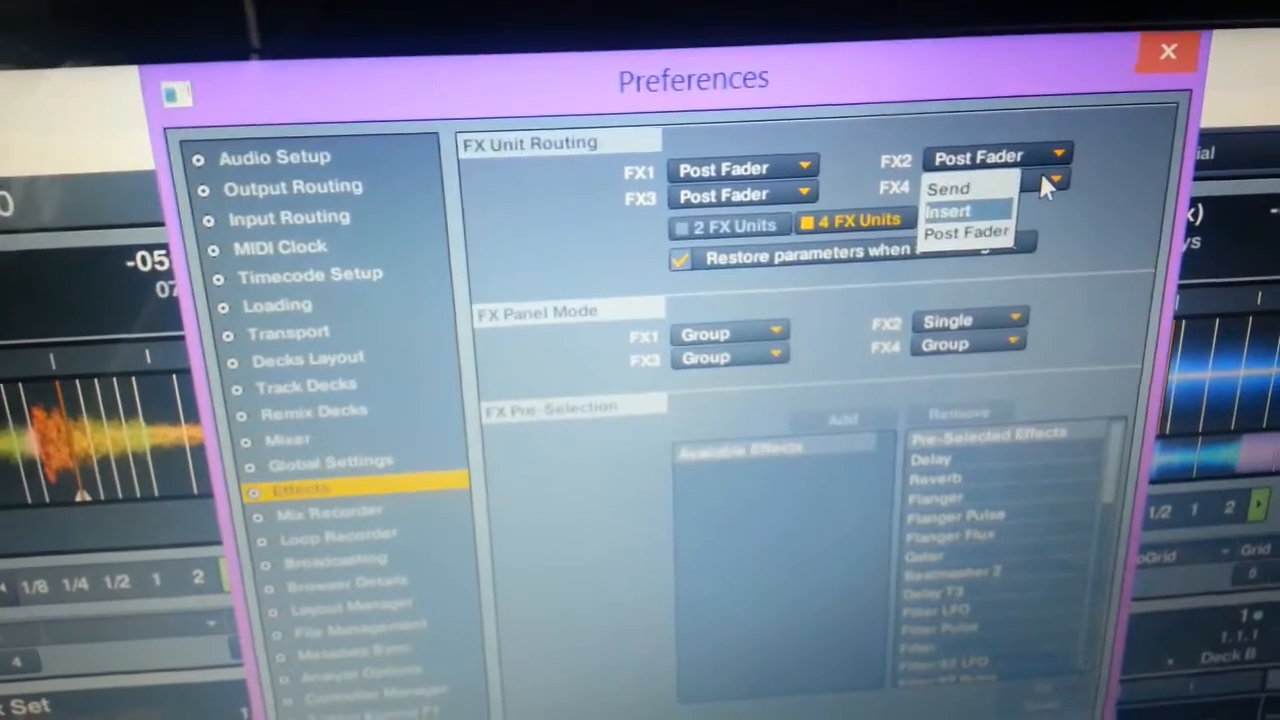
{"action": "left_click", "coordinate": [966, 232]}
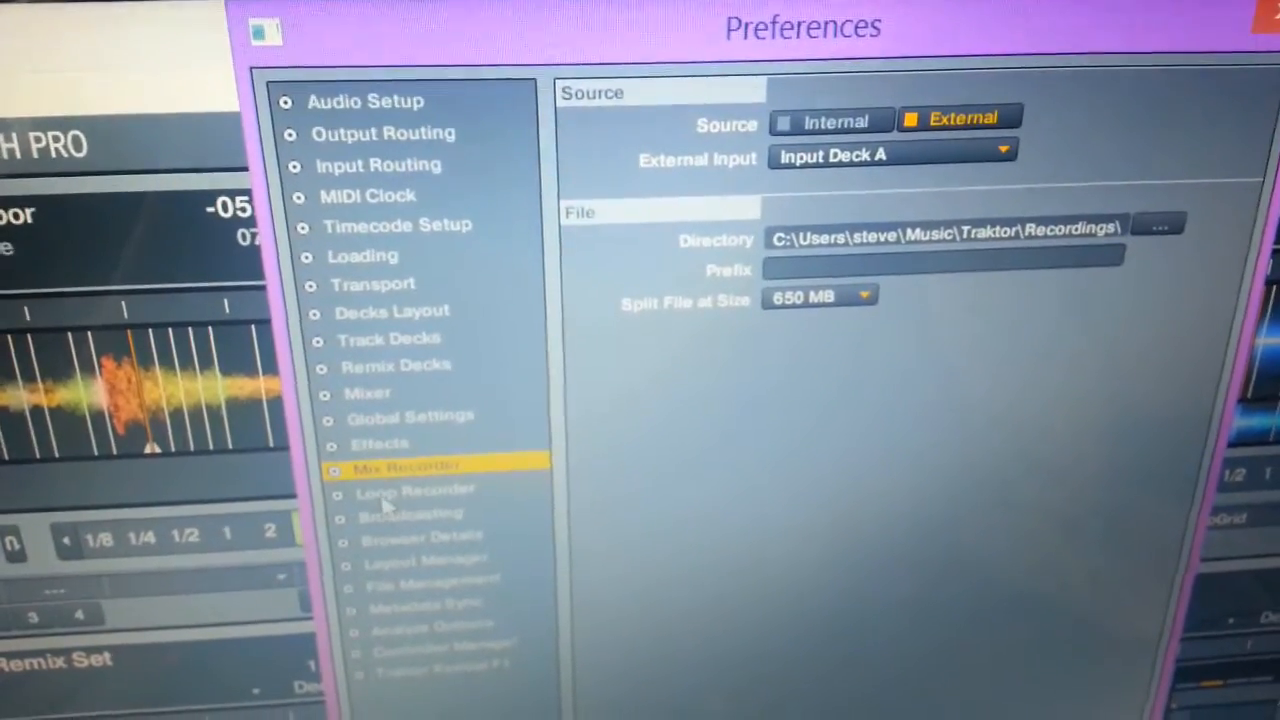
Step: Show the File Management preferences with import and analysis options
{"action": "left_click", "coordinate": [404, 508]}
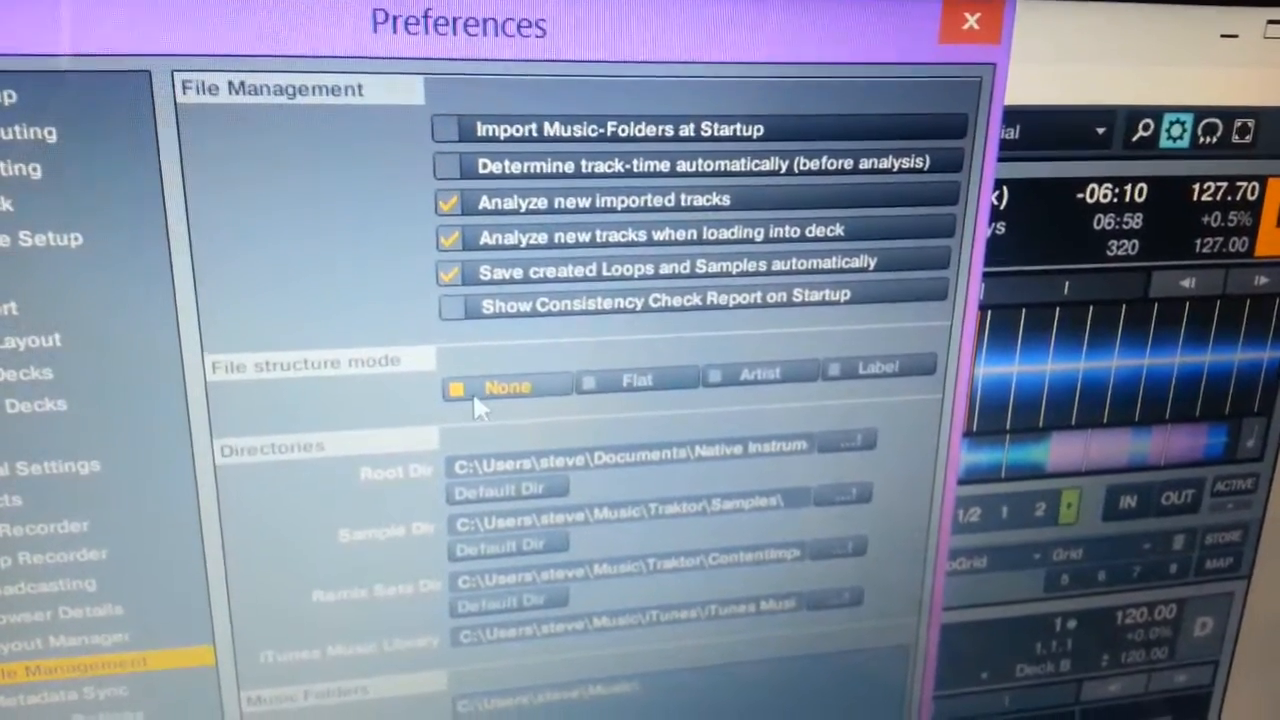
Step: Review the Directories section, then move to Metadata Sync preferences with Dropbox sync disabled
{"action": "scroll", "scroll_direction": "down", "scroll_amount": 3}
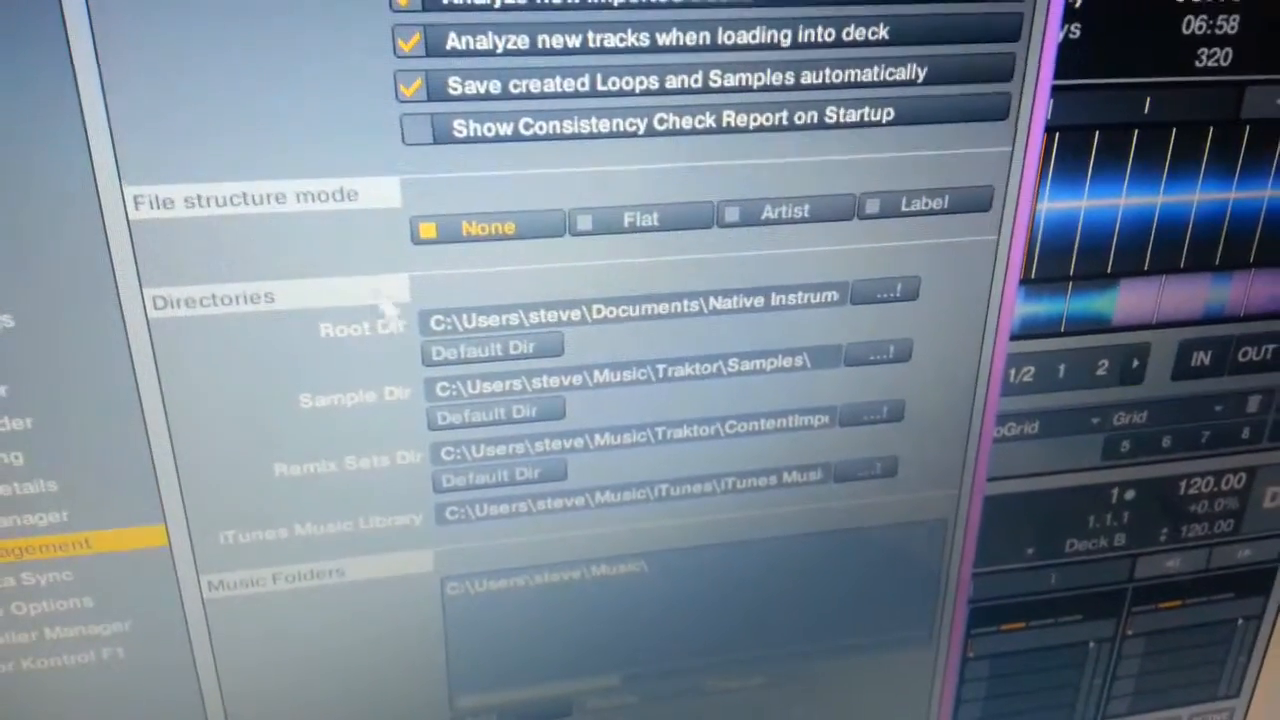
{"action": "left_click", "coordinate": [210, 624]}
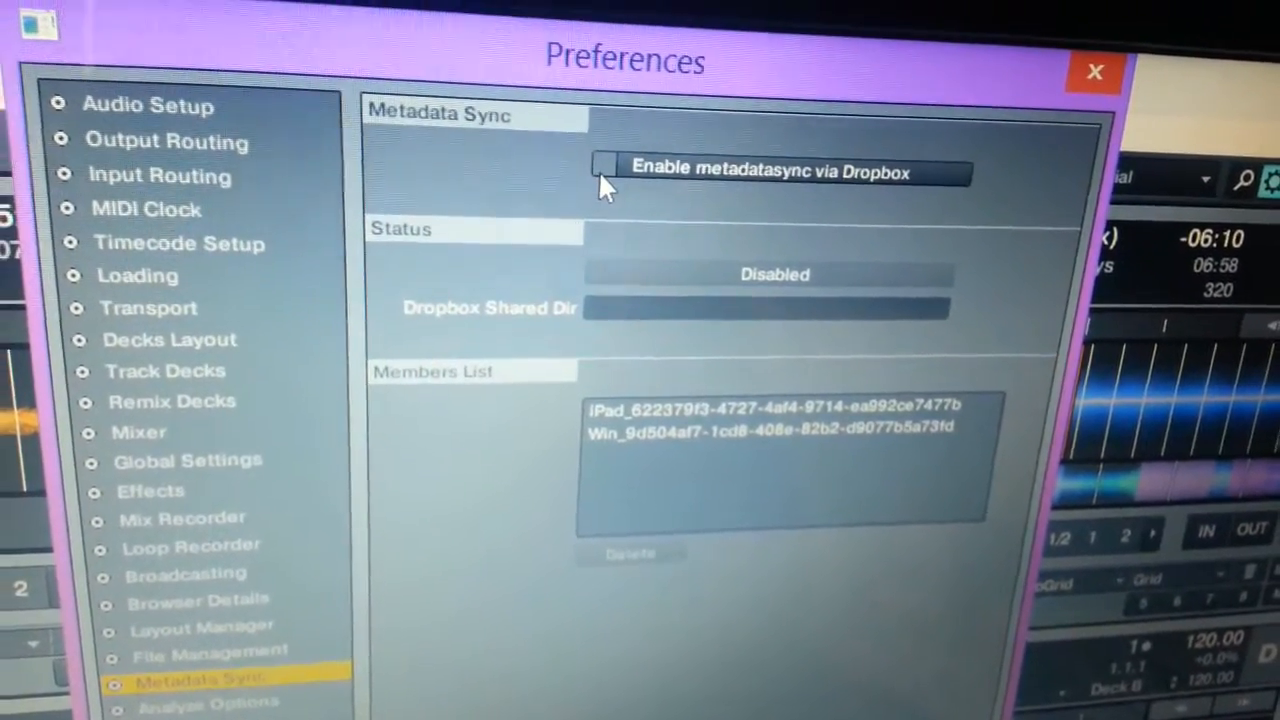
Step: Switch to Analyze Options and bring up the BPM Range choices
{"action": "left_click", "coordinate": [600, 170]}
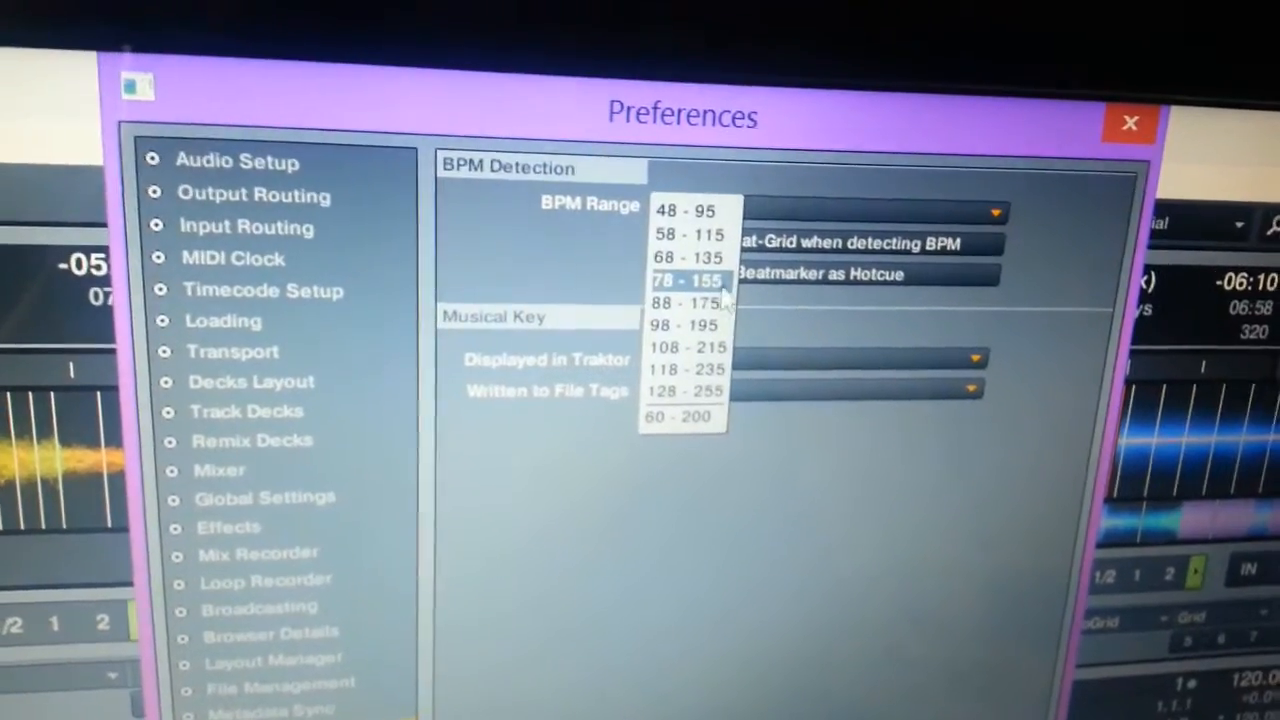
Step: Set the BPM detection range to 88–175 from the BPM Range list
{"action": "left_click", "coordinate": [684, 280]}
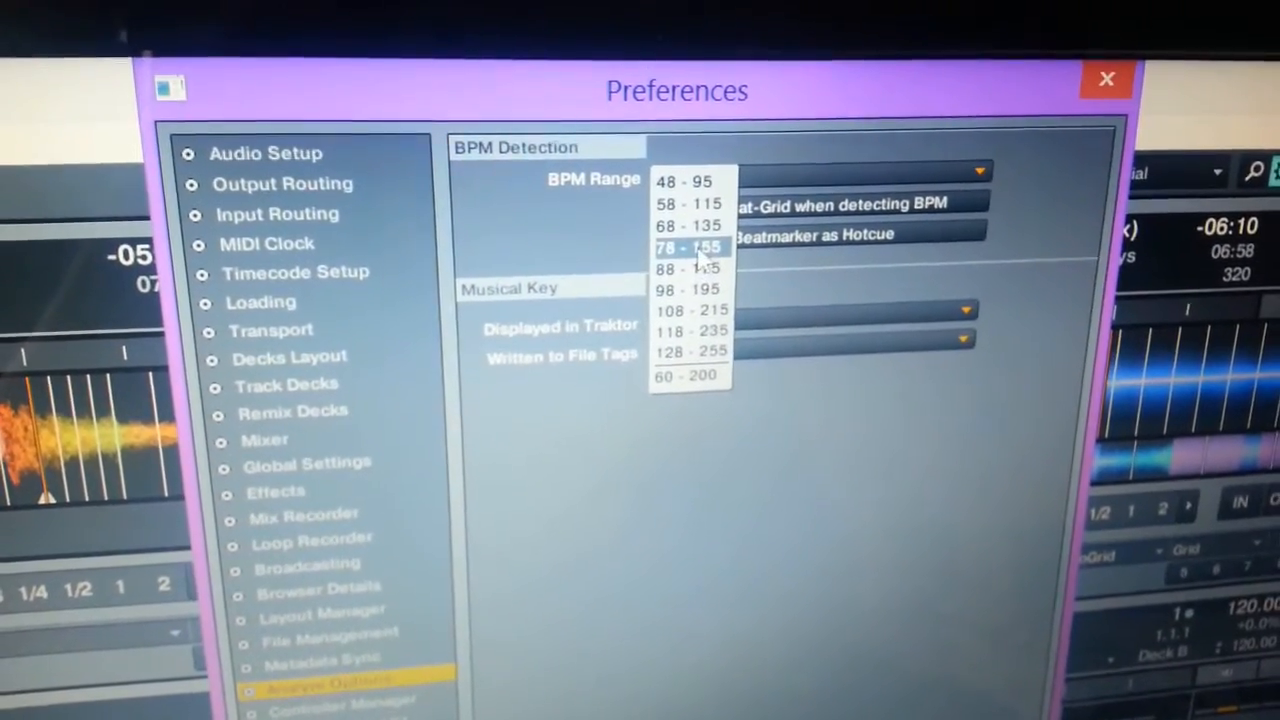
{"action": "left_click", "coordinate": [688, 268]}
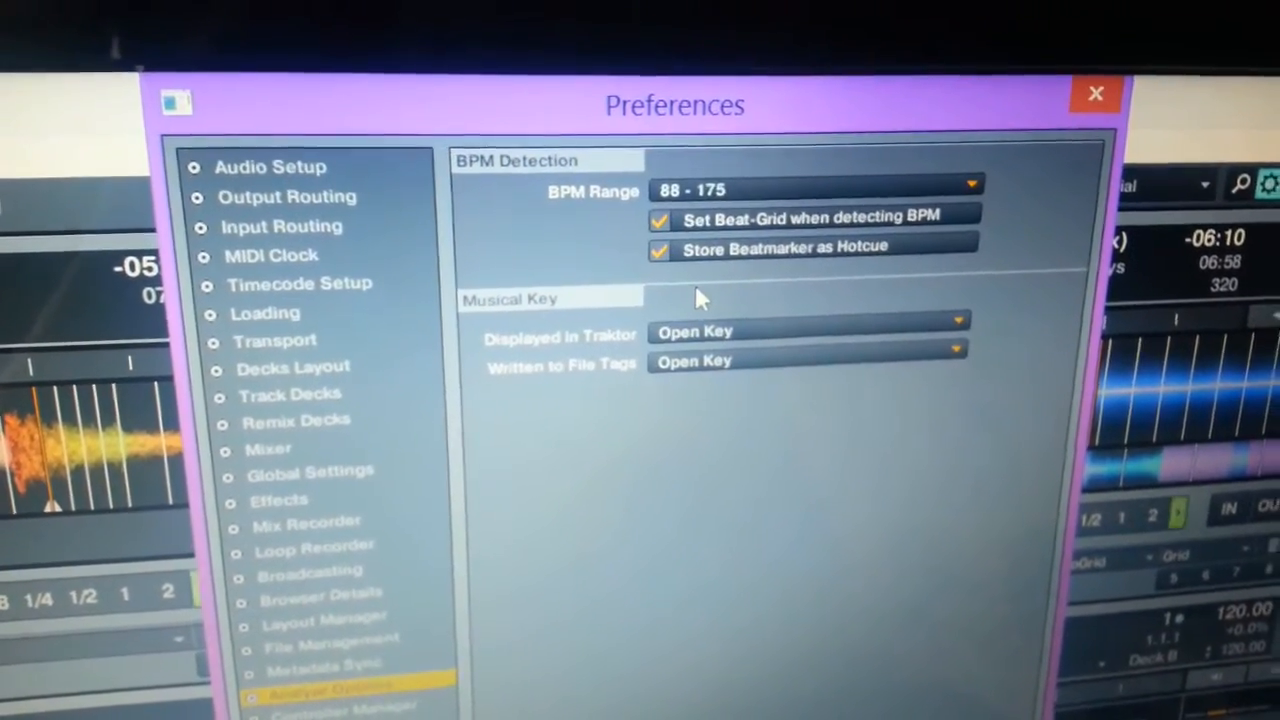